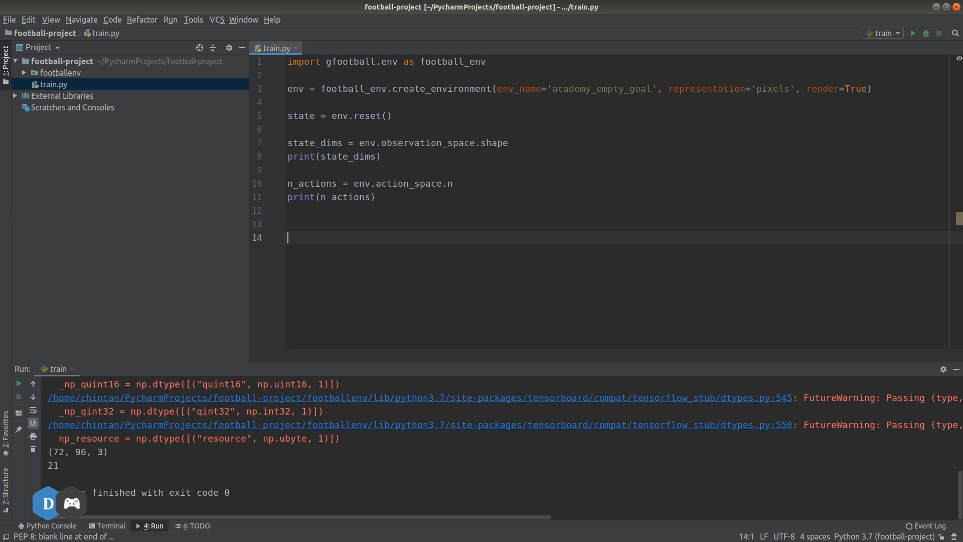
Declare states = [], actions = [], values = [], masks = [] and begin rewards in train.py
type("states")
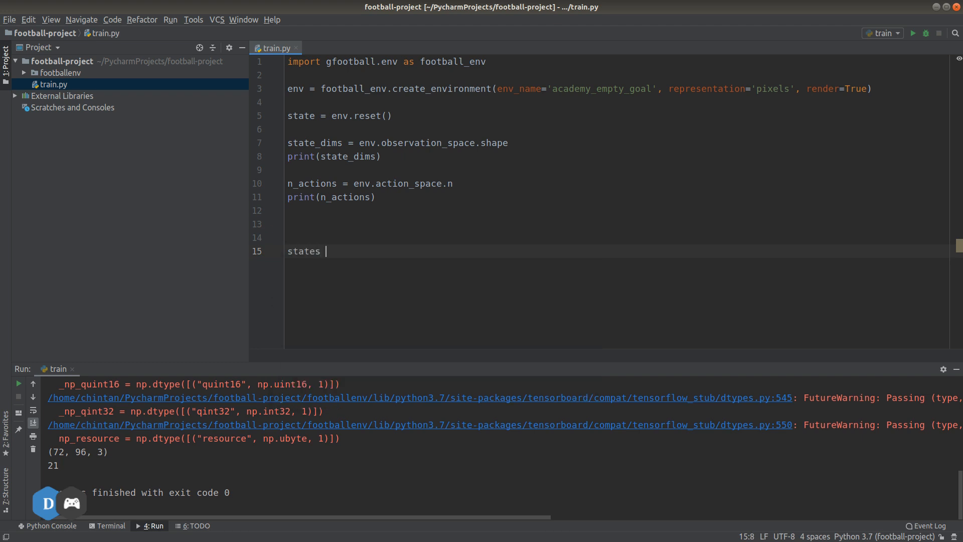
type("= []")
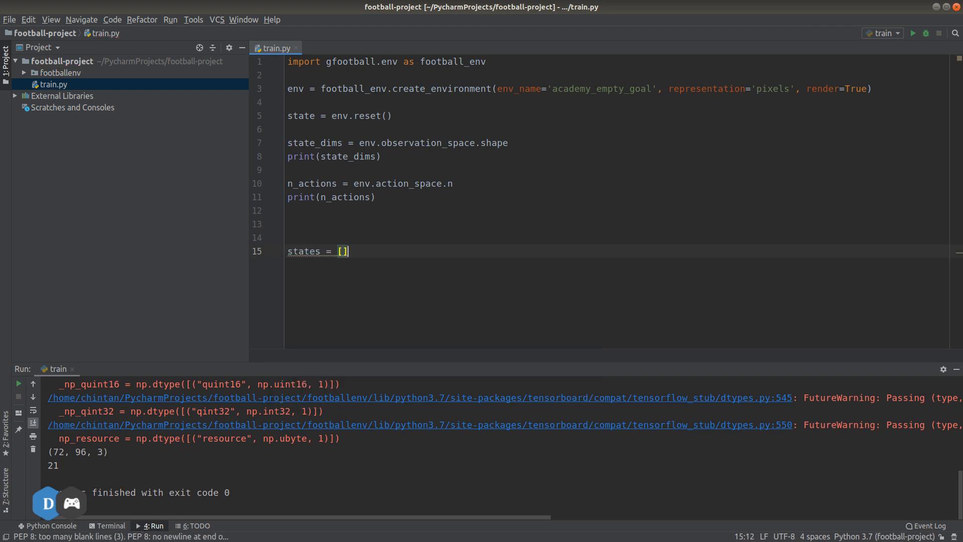
type("actions")
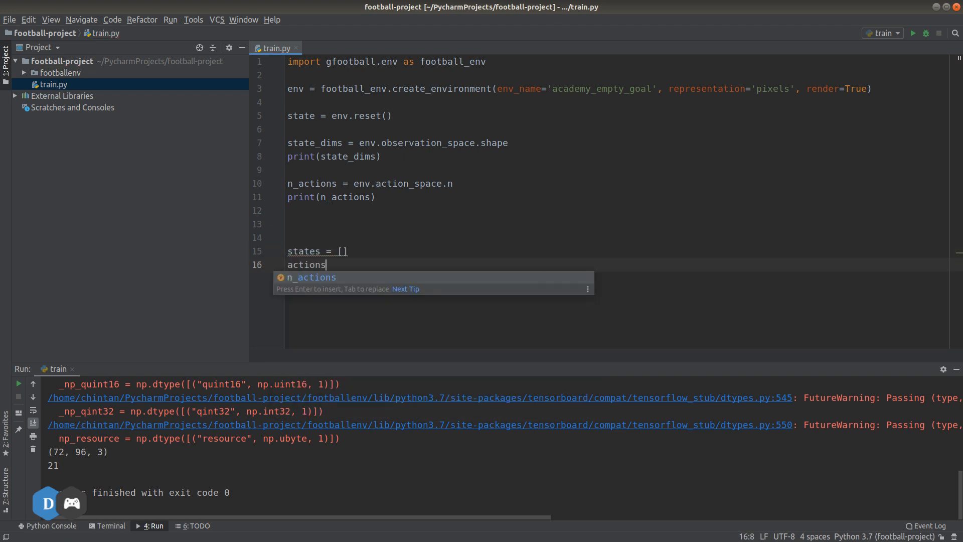
type("= []")
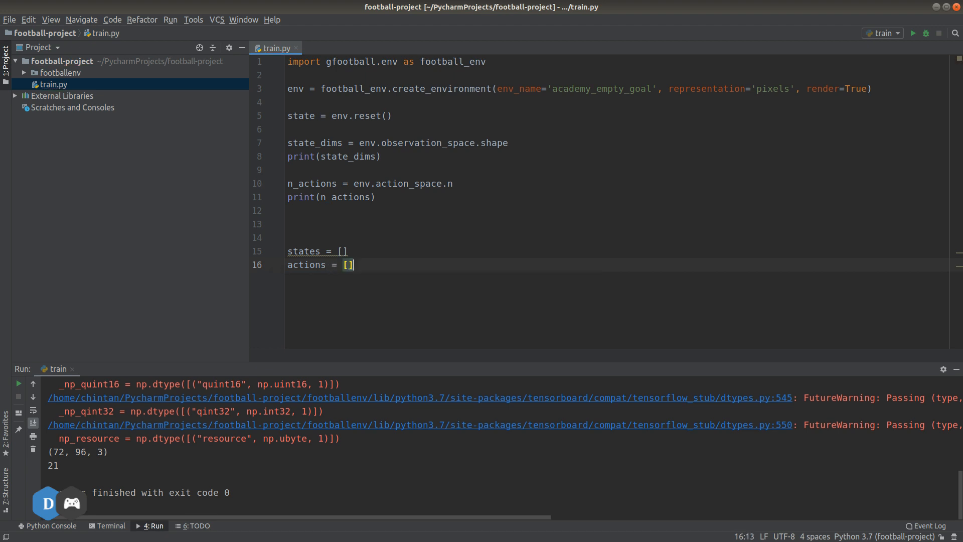
type("v")
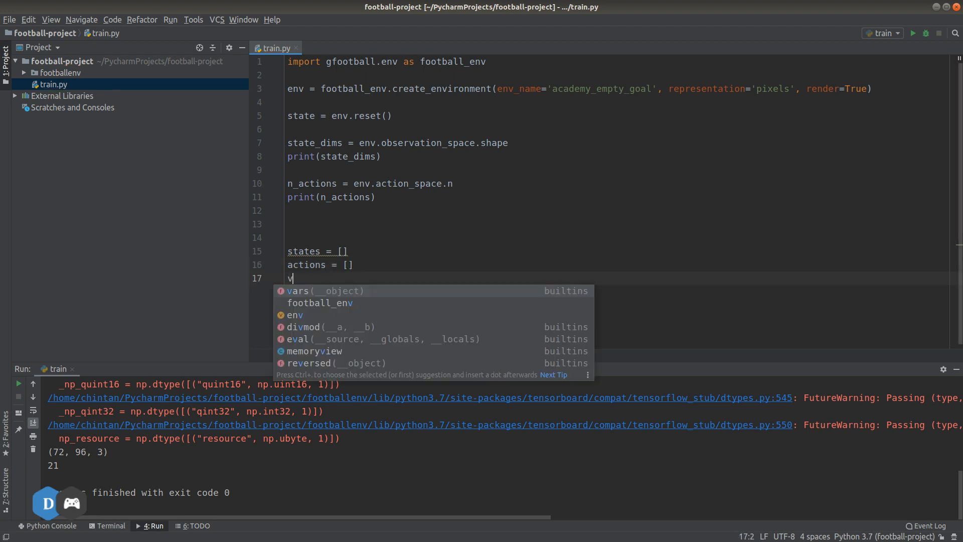
type("alues = []")
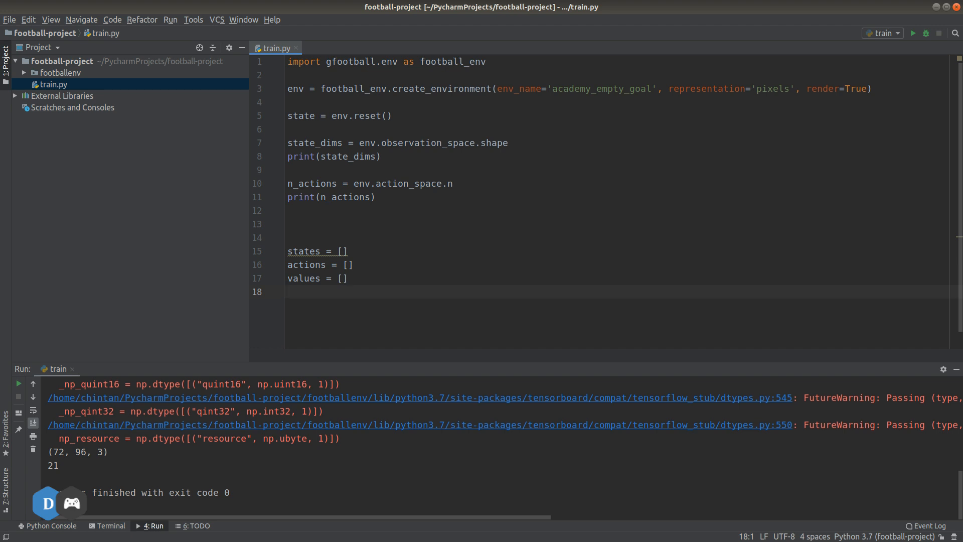
type("masks")
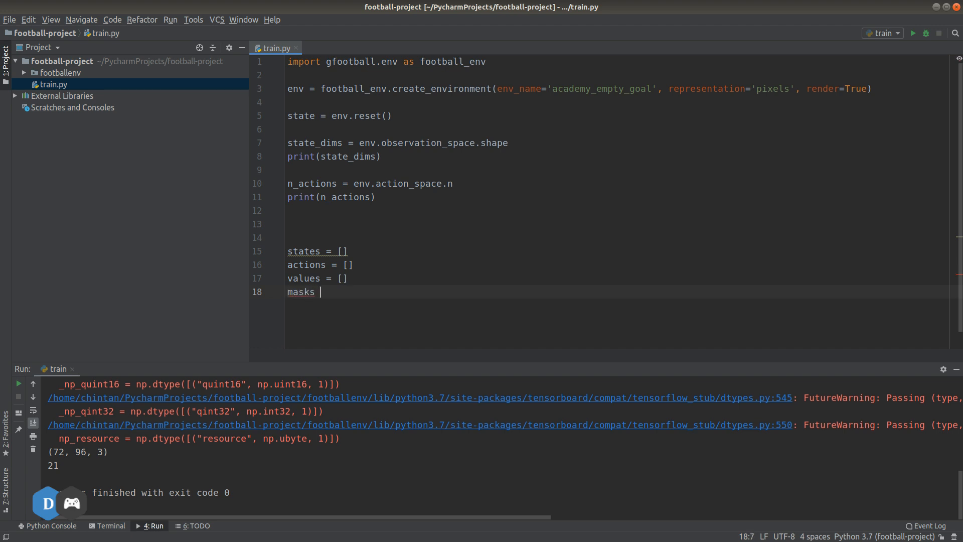
type("= []")
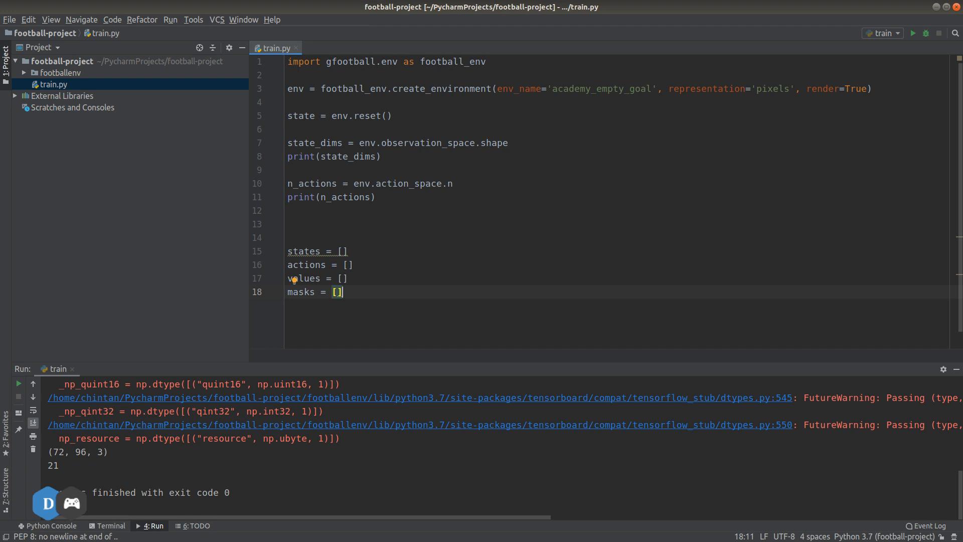
type("rewards = [")
type("for")
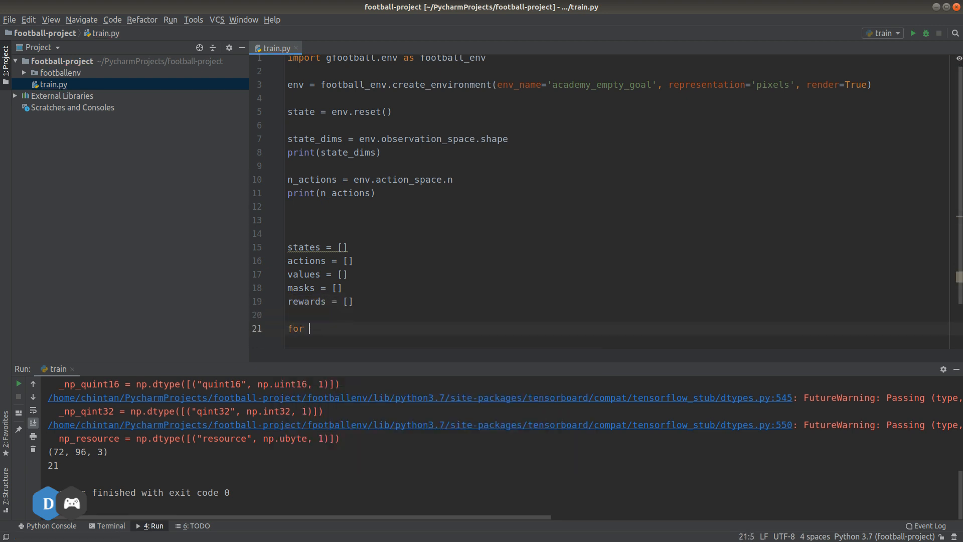
Complete the loop header as 'for itr in range(ppo_steps):'
type("itr in range")
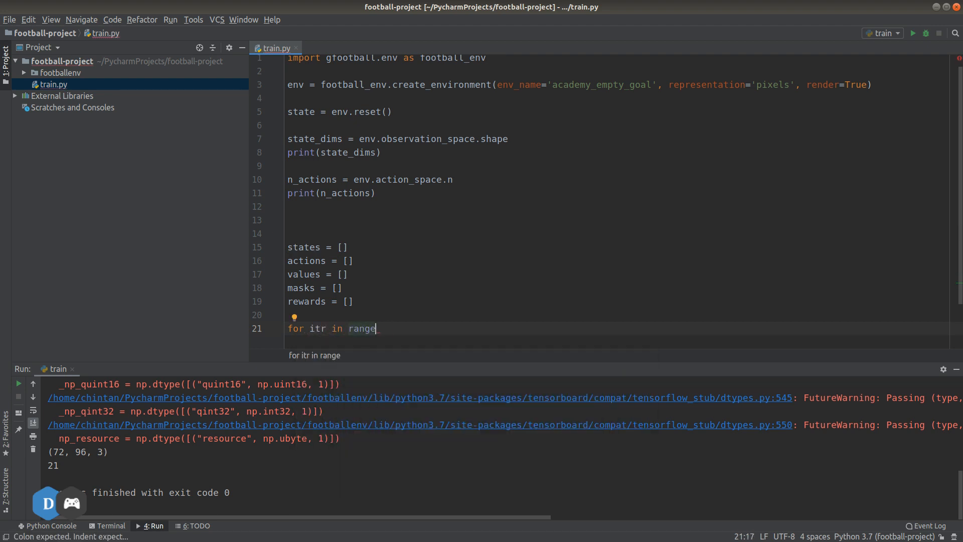
type("(")
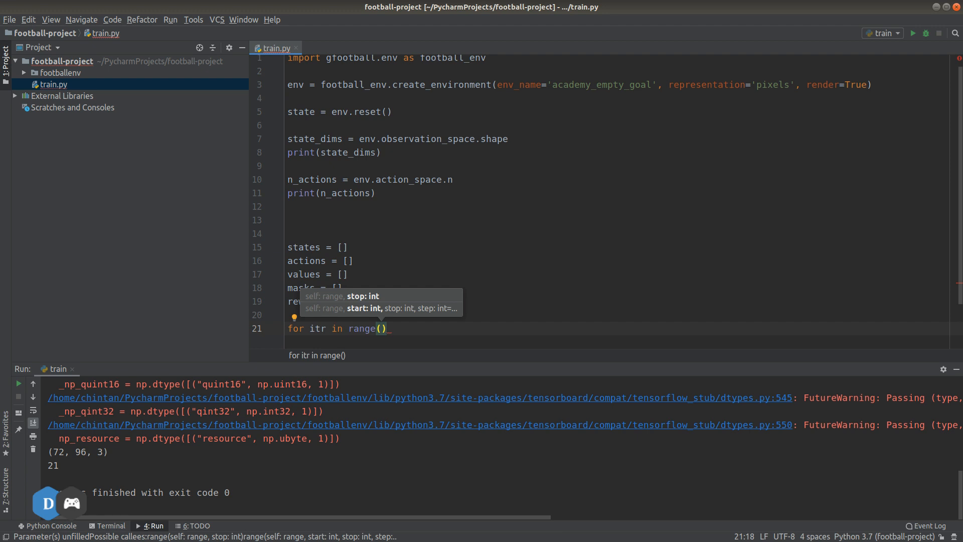
type("ppo_step")
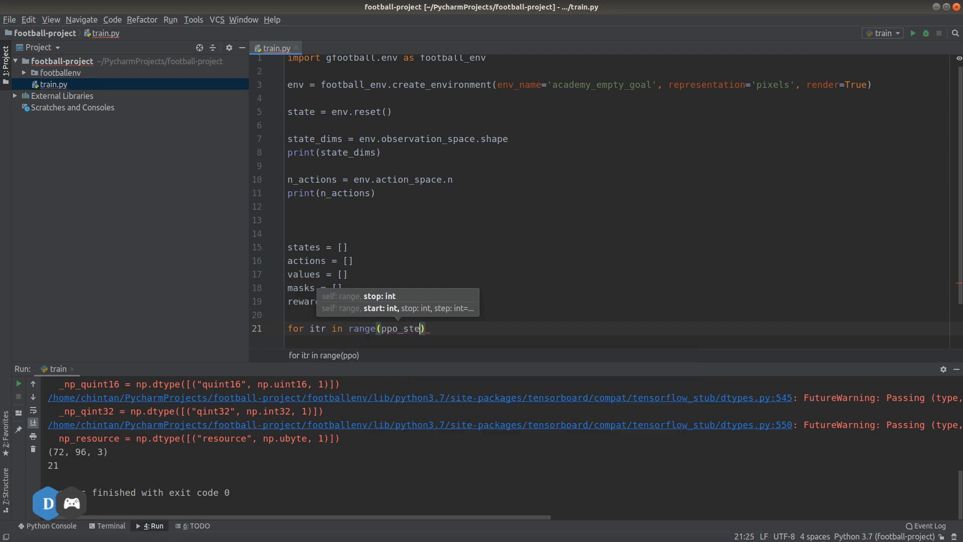
type("ps")
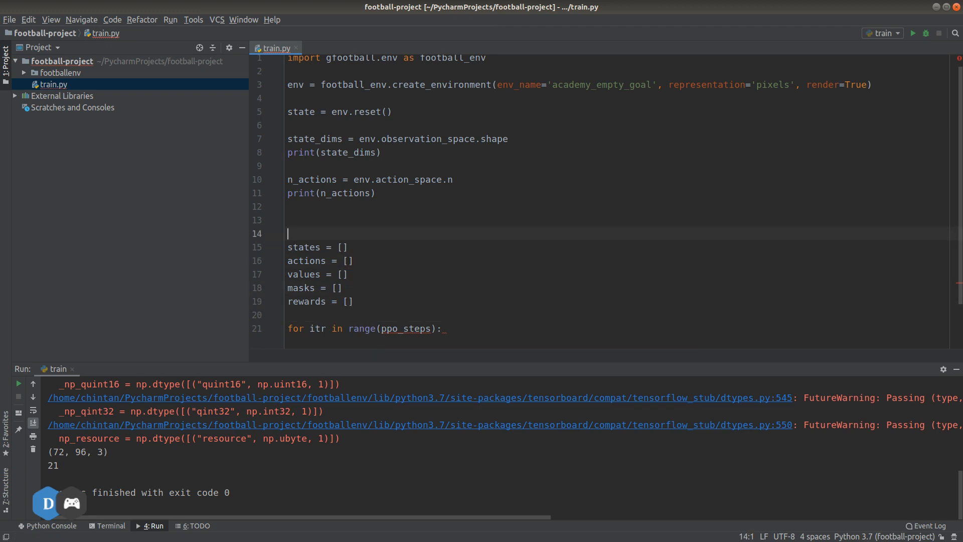
Define ppo_steps = 128 above the empty lists
type("ppo_ste")
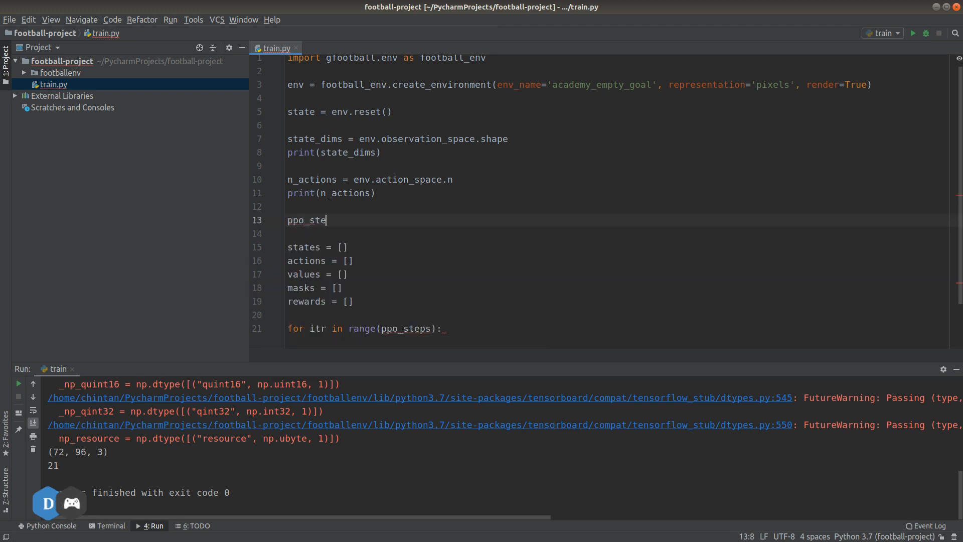
type("ps=1")
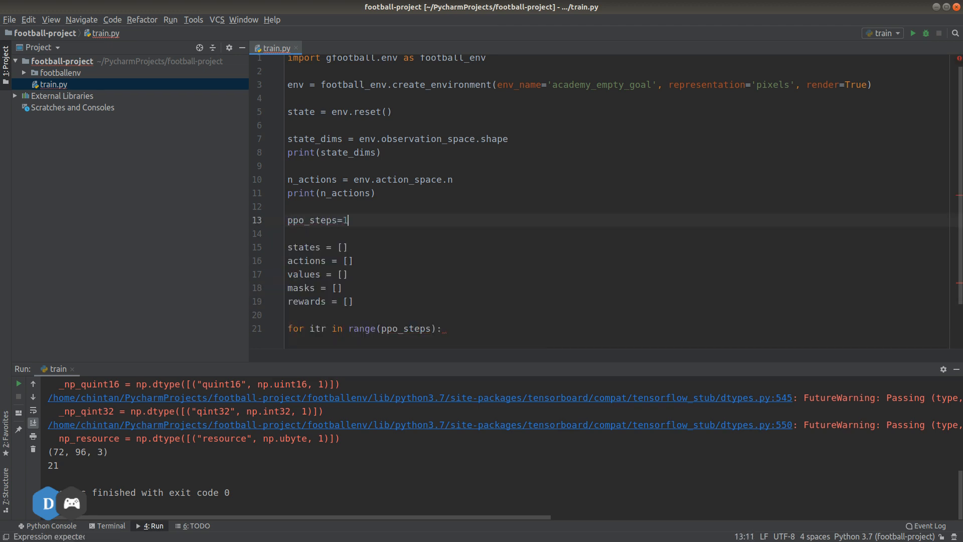
type("= 128")
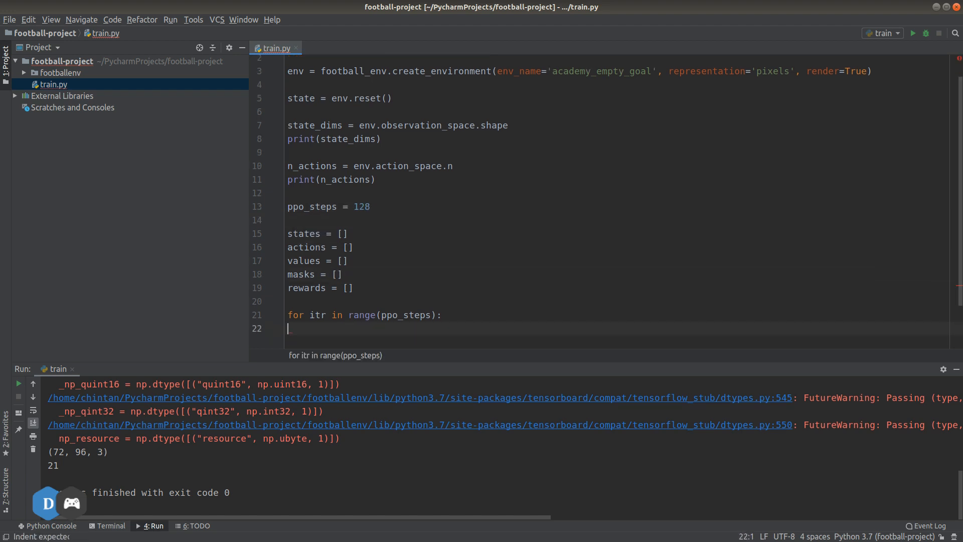
In the loop, write observation, reward, done, info = env.step(env.action_space.sample())
key("Tab")
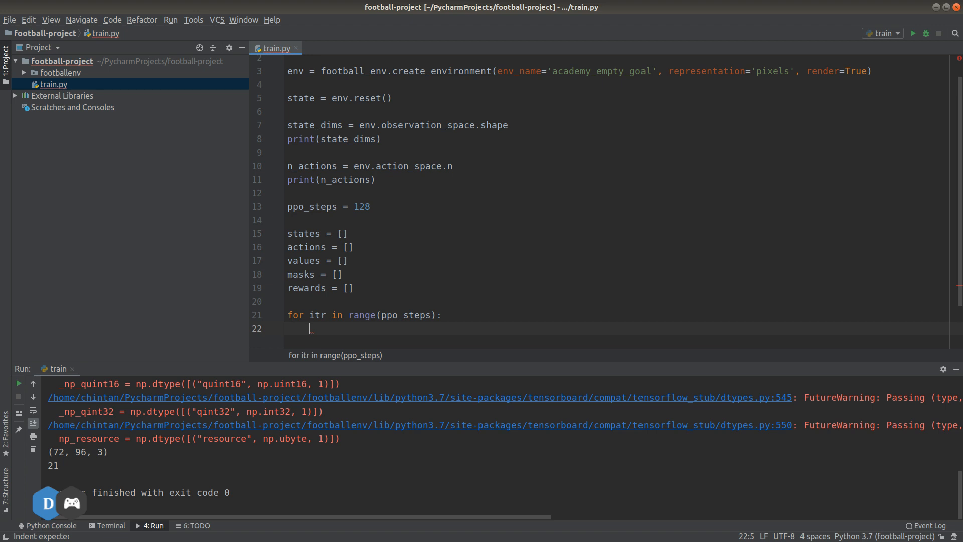
type("env")
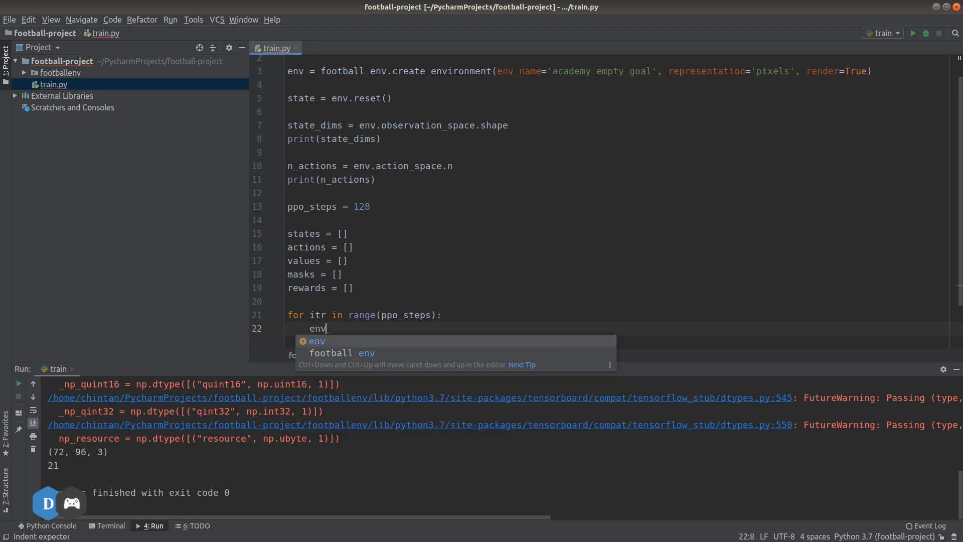
type(".step()")
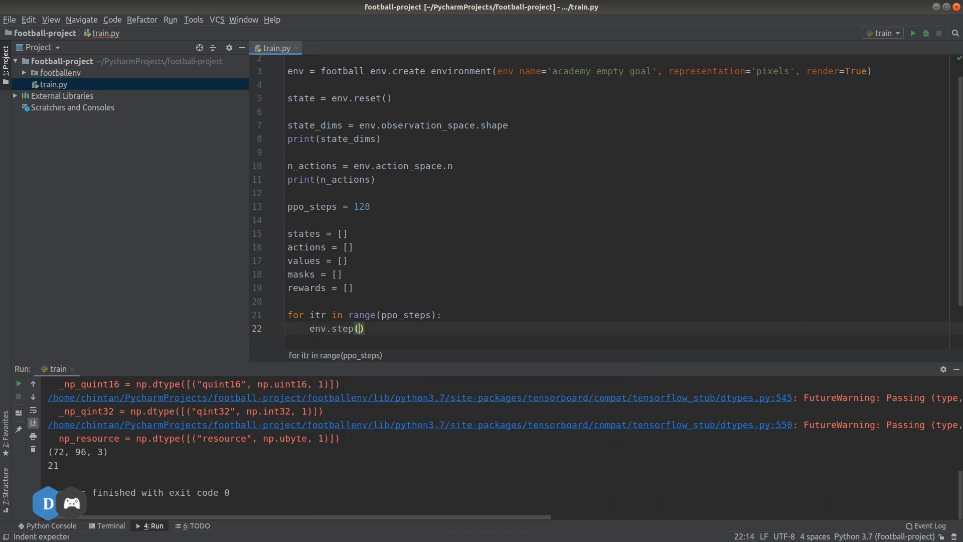
type("e")
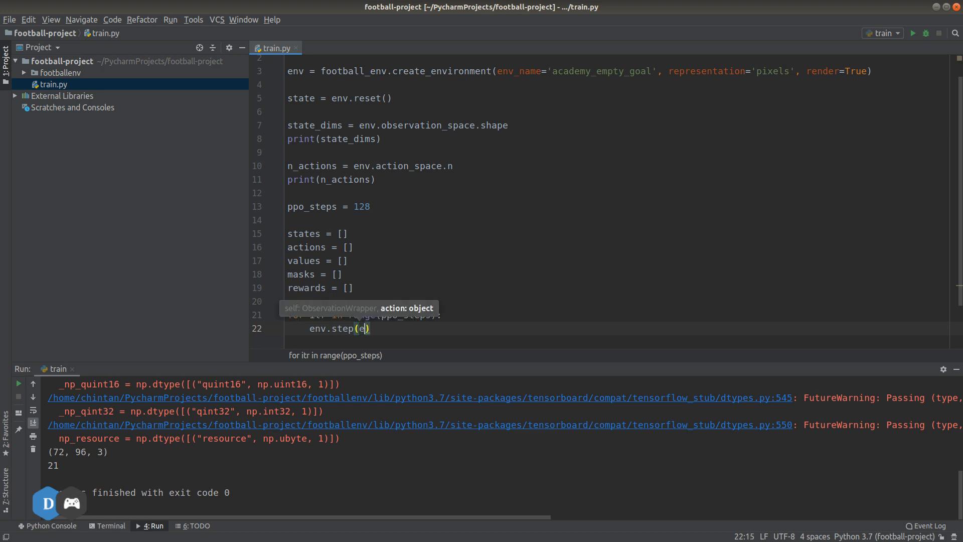
type("nv.action_space")
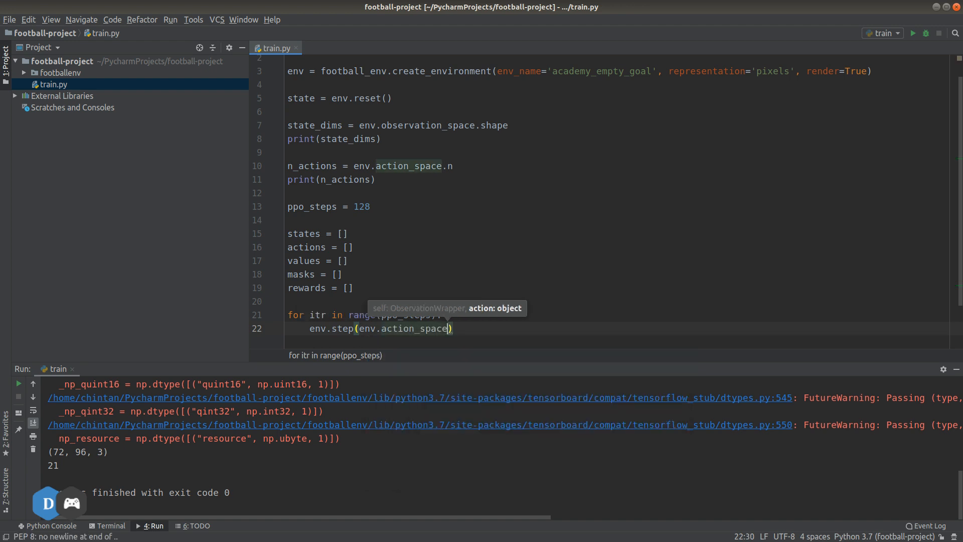
type(".sample(")
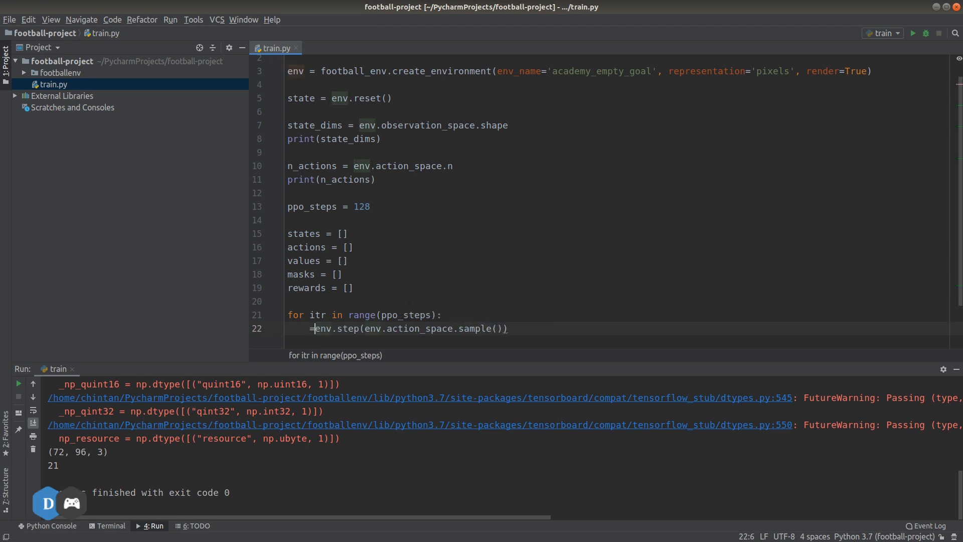
type("observ")
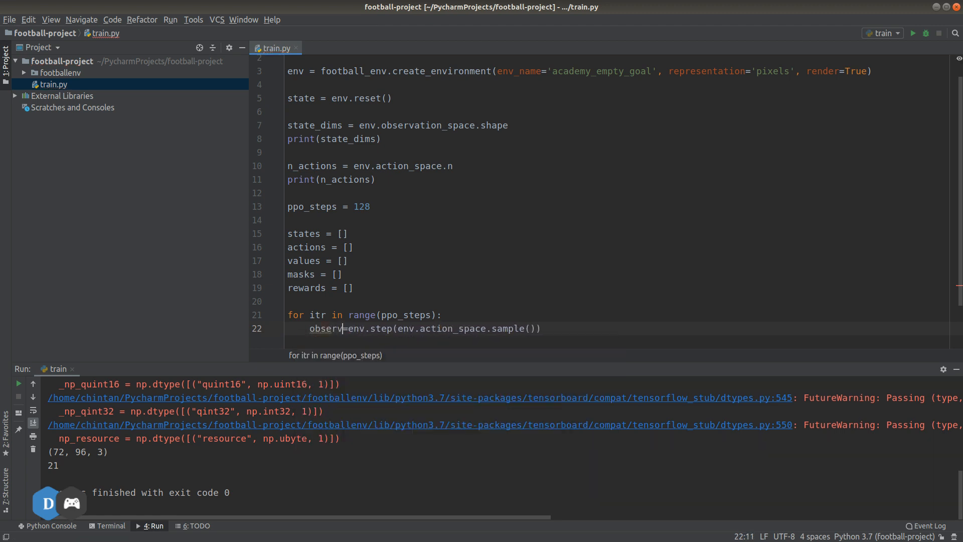
type("ation, reward, done")
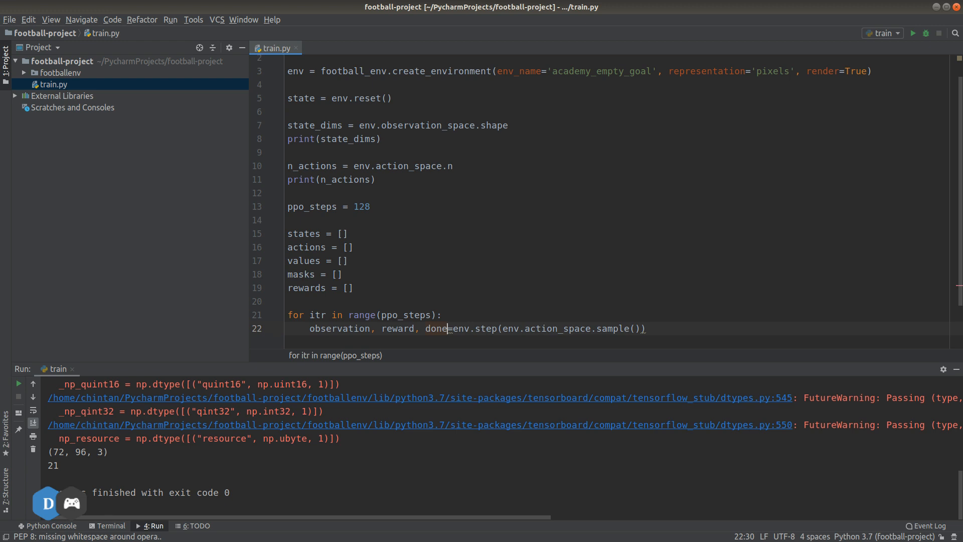
type(", inf")
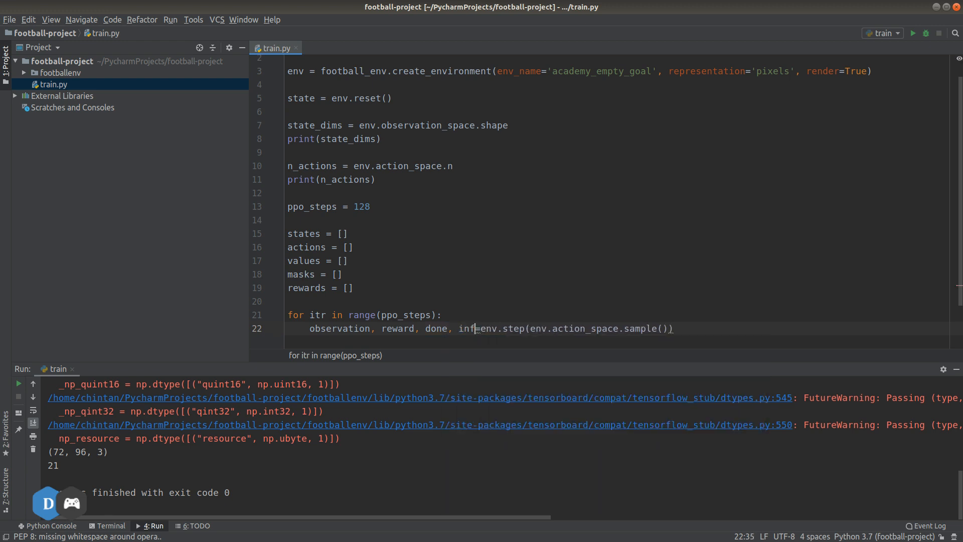
type("o")
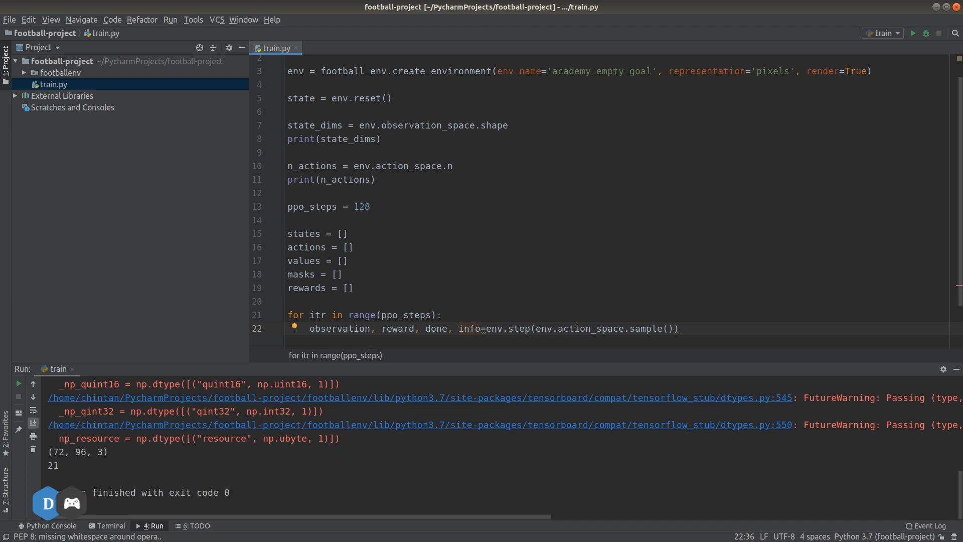
Reformat, then add 'if done:' with env.reset() below the step call
key("ctrl+alt+l")
type("if done")
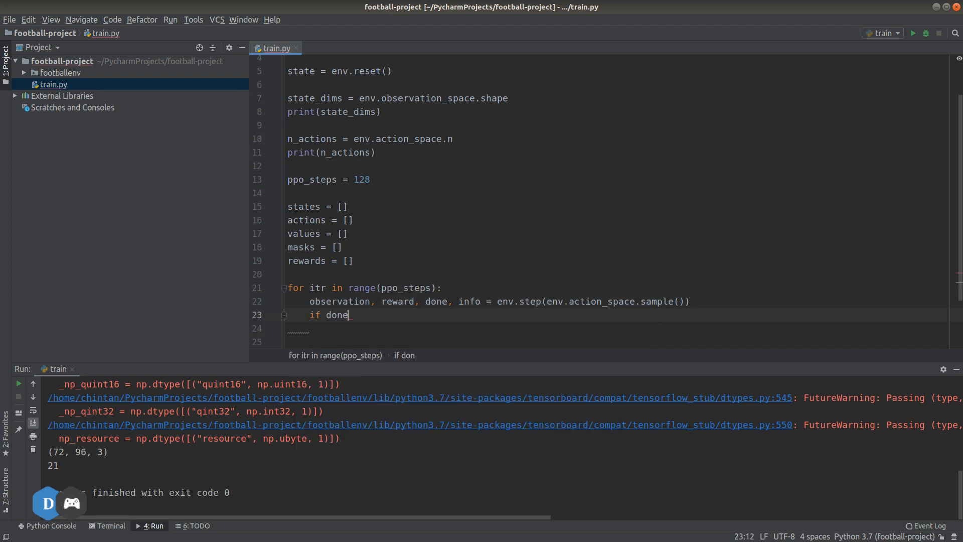
type(":")
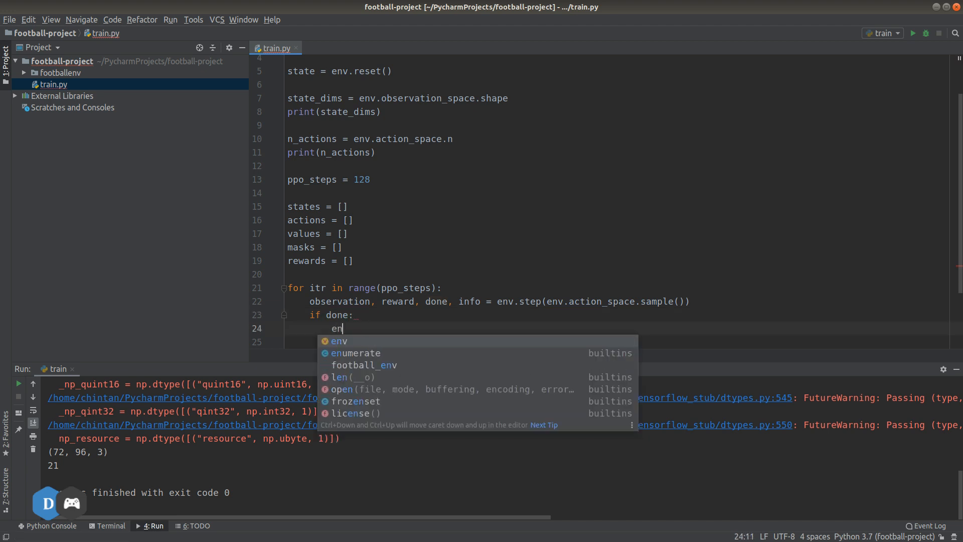
type("v.reset")
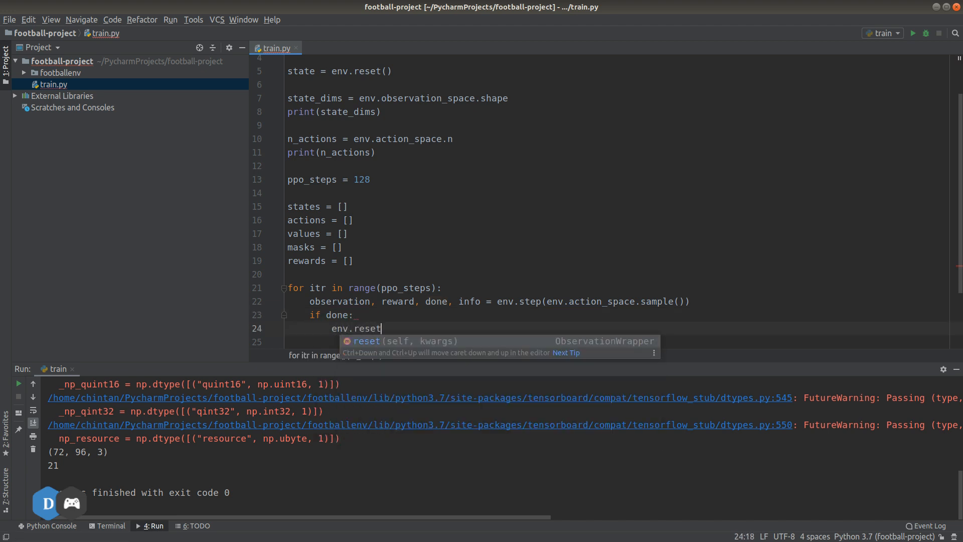
key("Return")
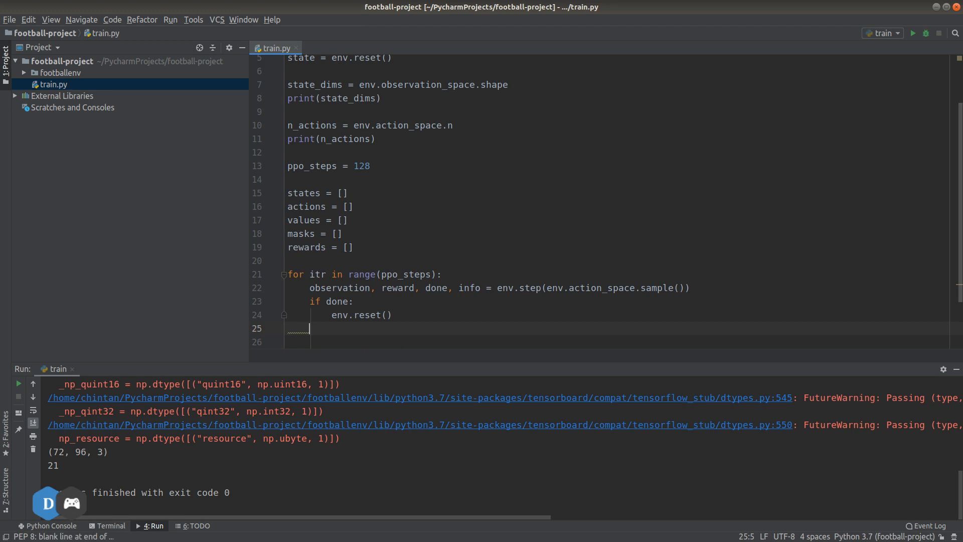
type("env.close(")
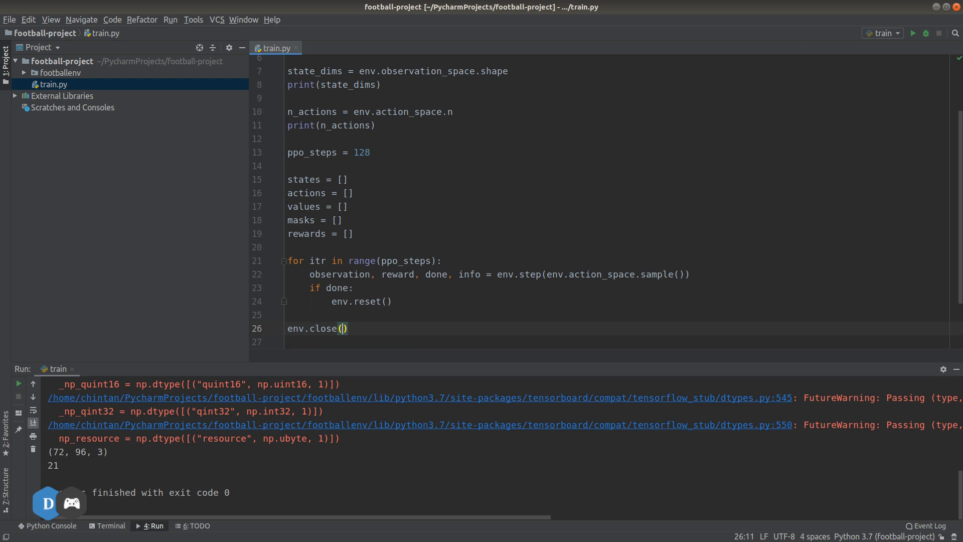
Right-click in the editor near the gfootball import at the top of train.py
right_click(273, 48)
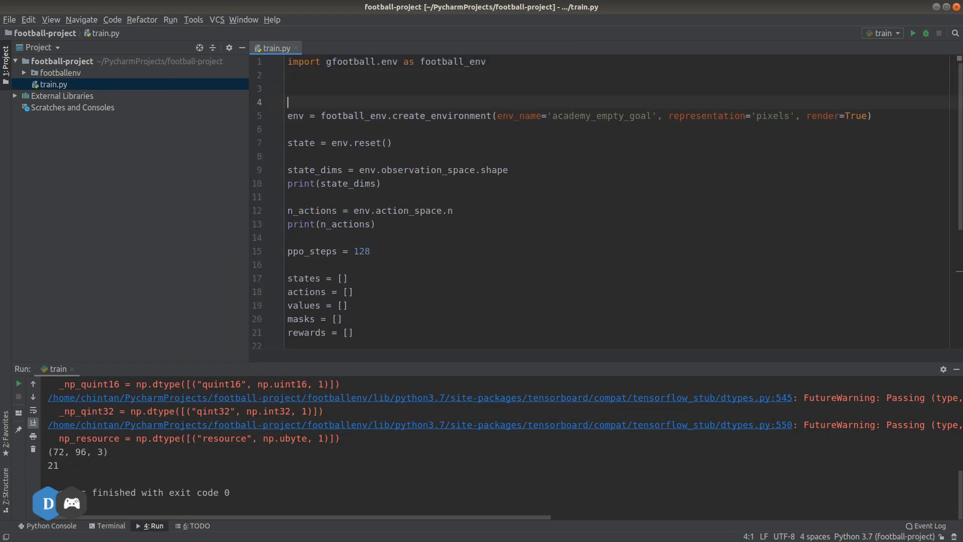
Define an empty get_model_actor_image() function that returns model
type("def")
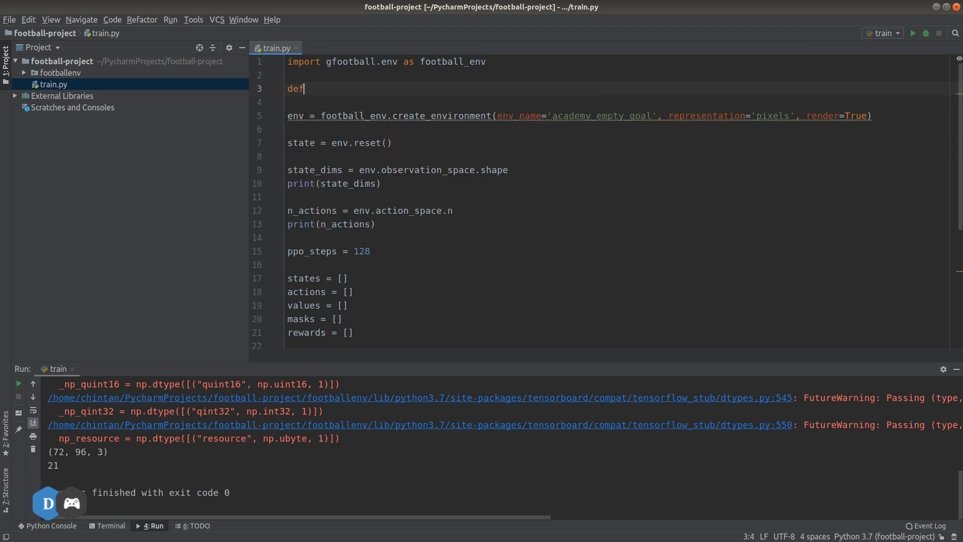
type("get_m")
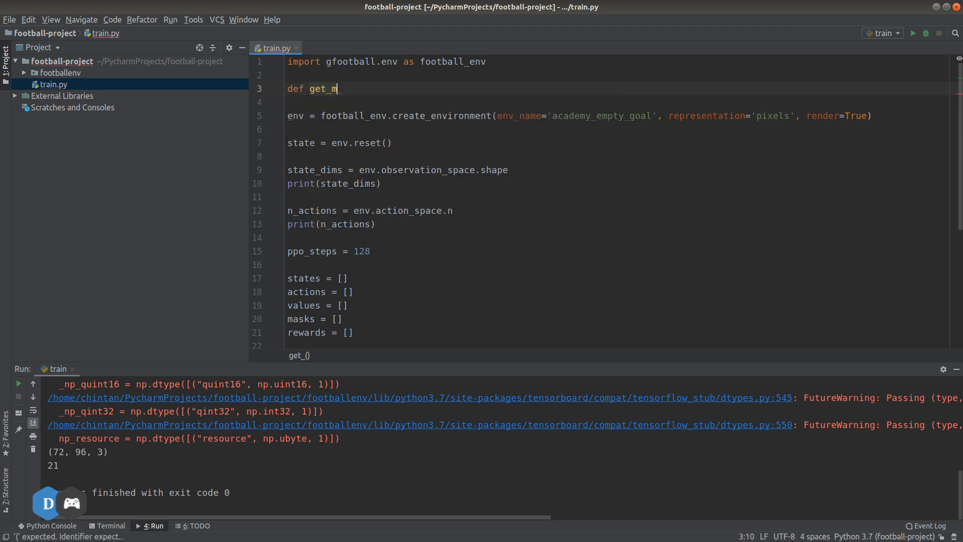
type("odel_actor")
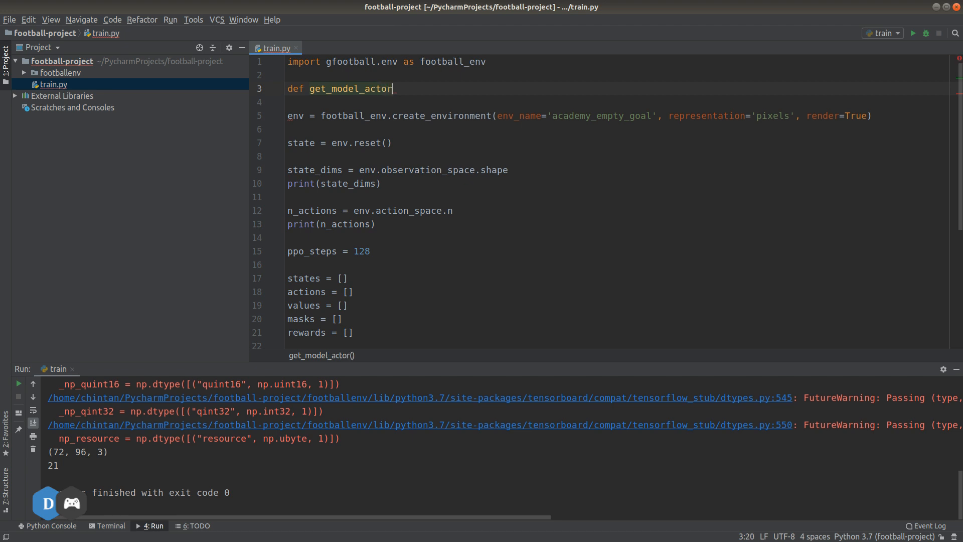
type("i")
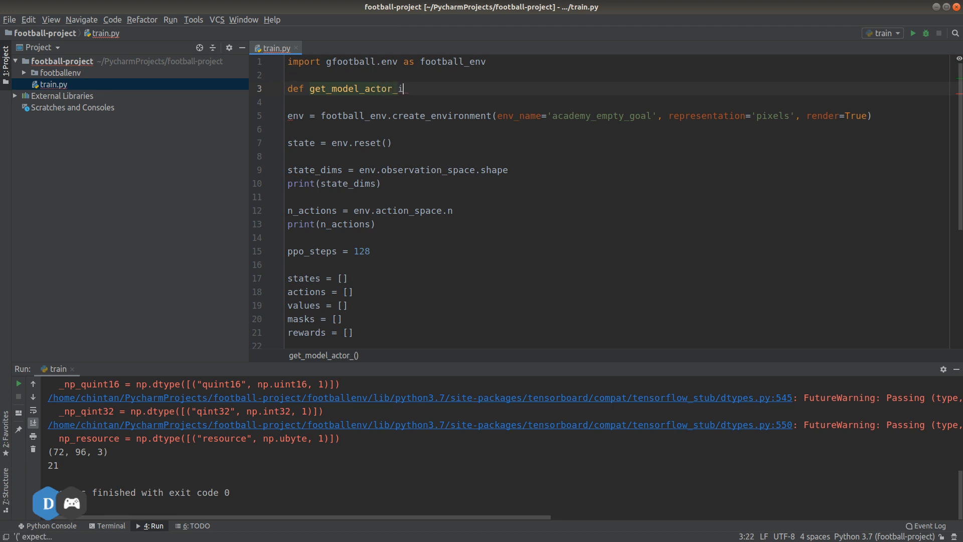
type("mage()")
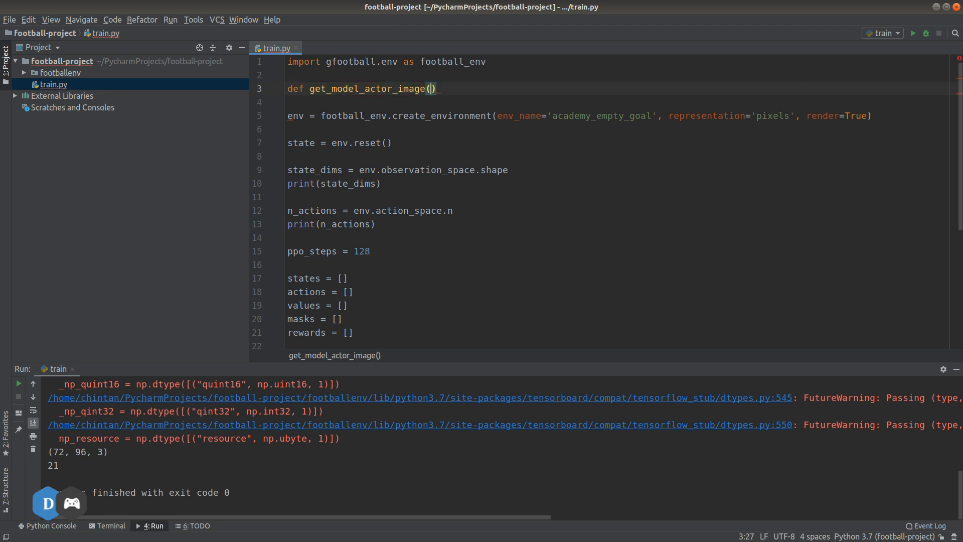
type(":")
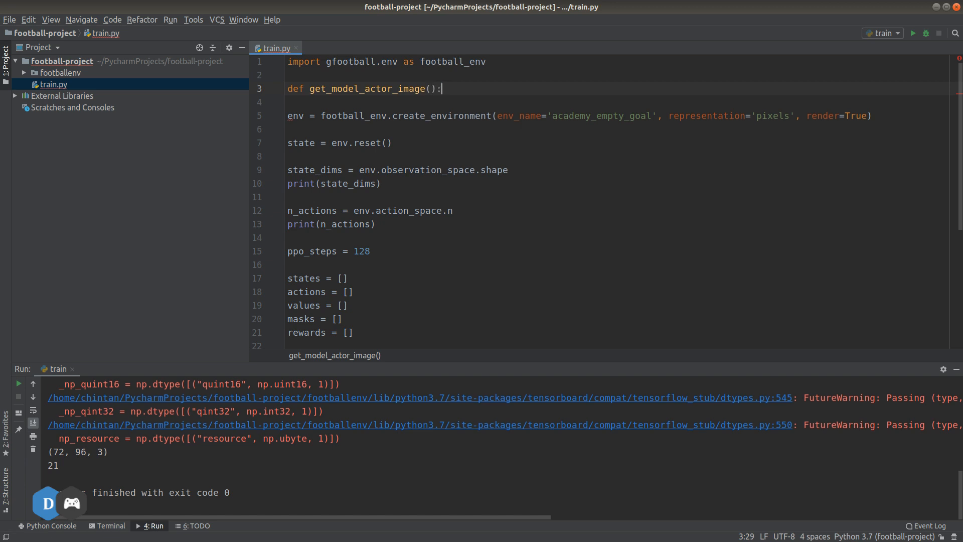
type("return model")
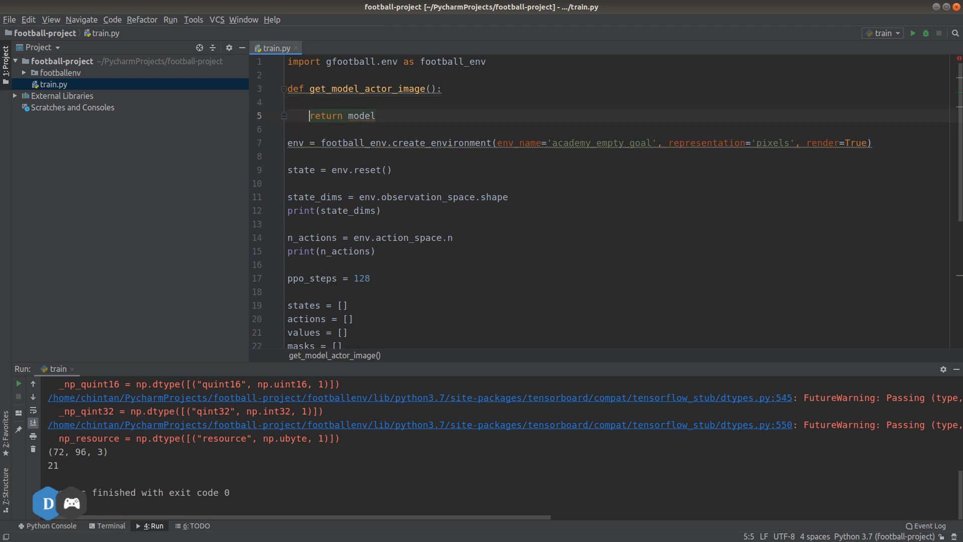
key("Return")
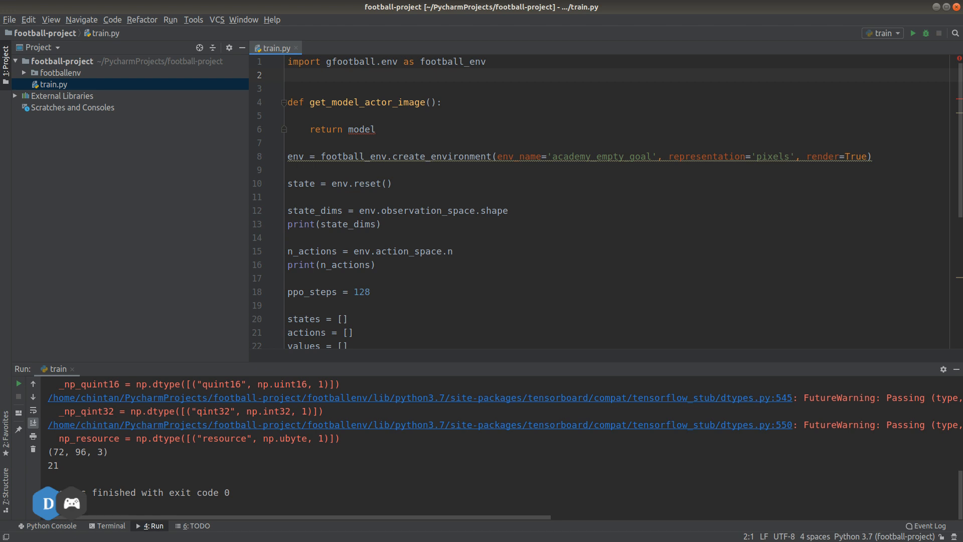
Import keras backend and Input, Dense, Flatten from the Keras layers module
type("import")
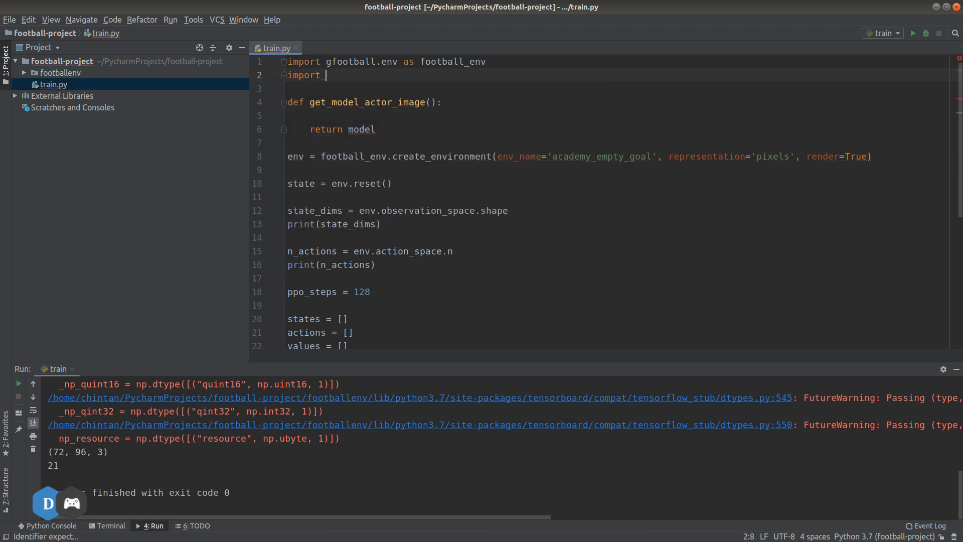
type("keras.")
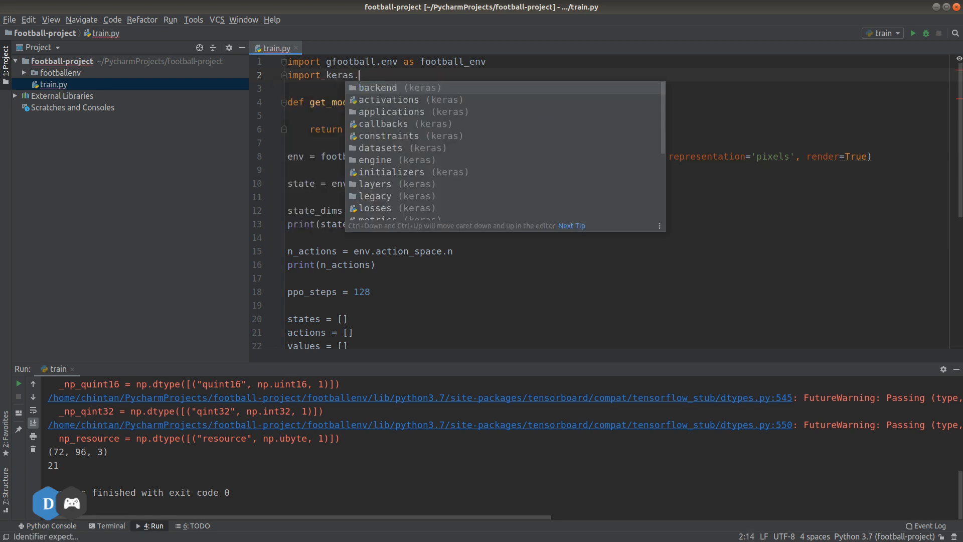
left_click(377, 88)
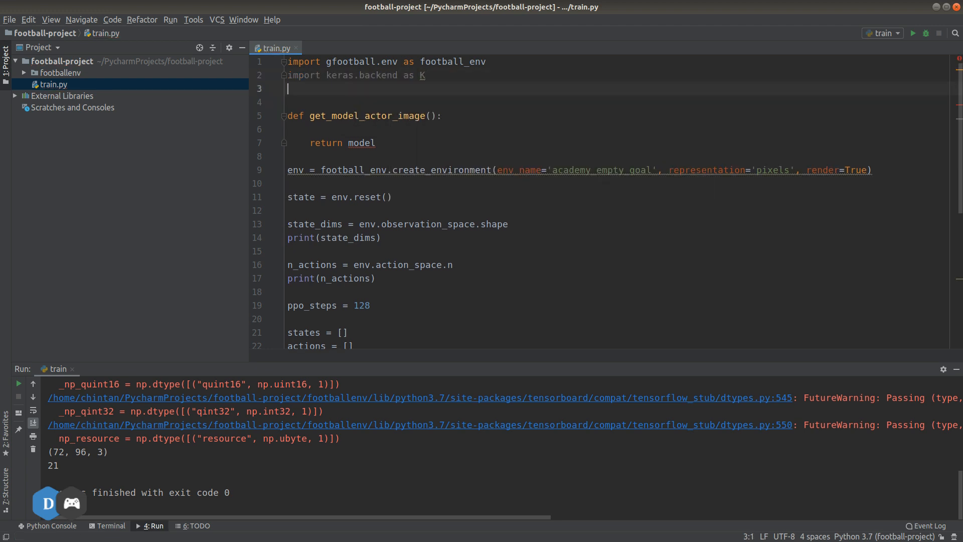
type("from")
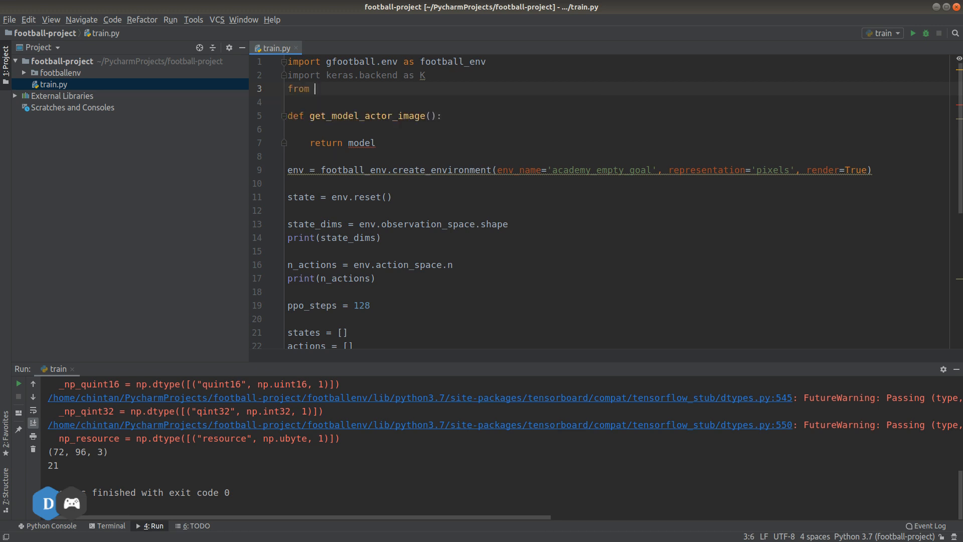
type("keras.layers import")
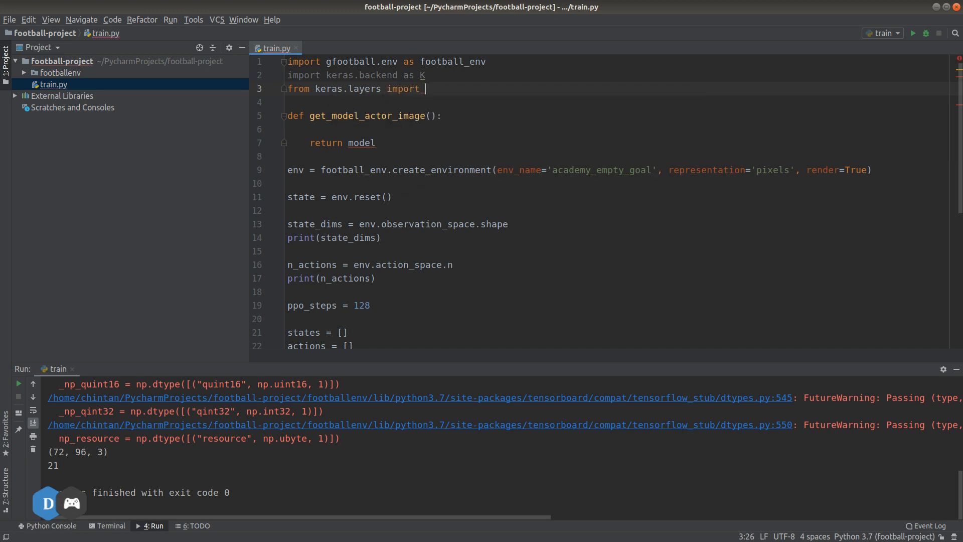
type("Input, d")
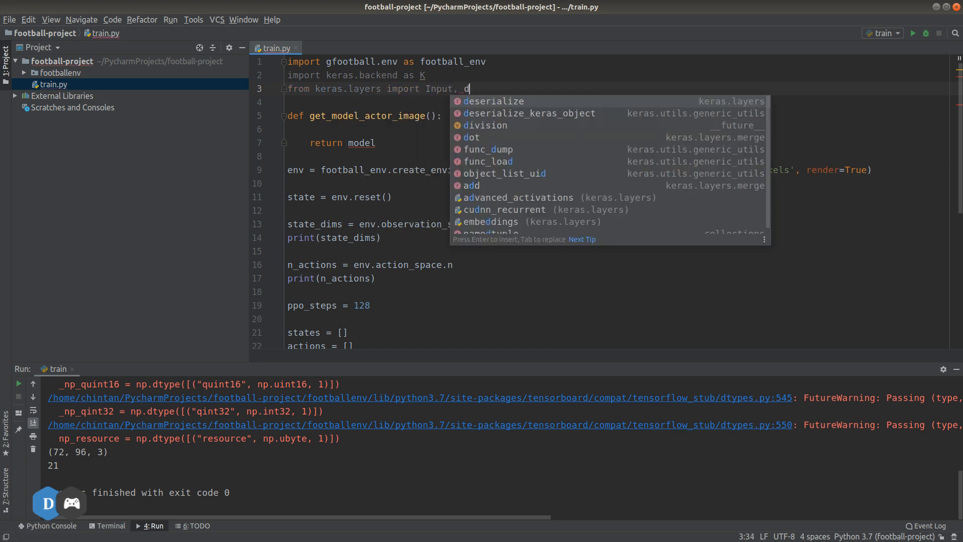
type("ense,")
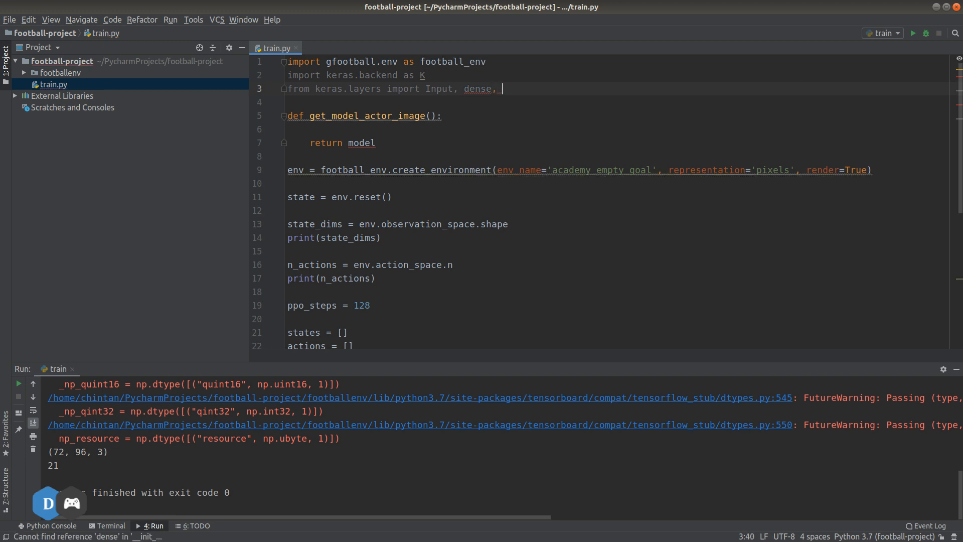
double_click(480, 88)
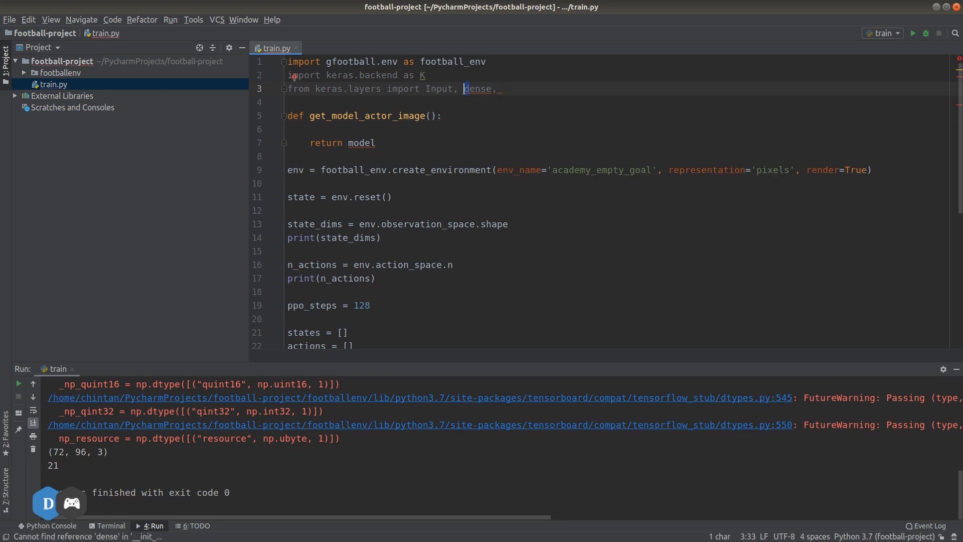
type("Dense,")
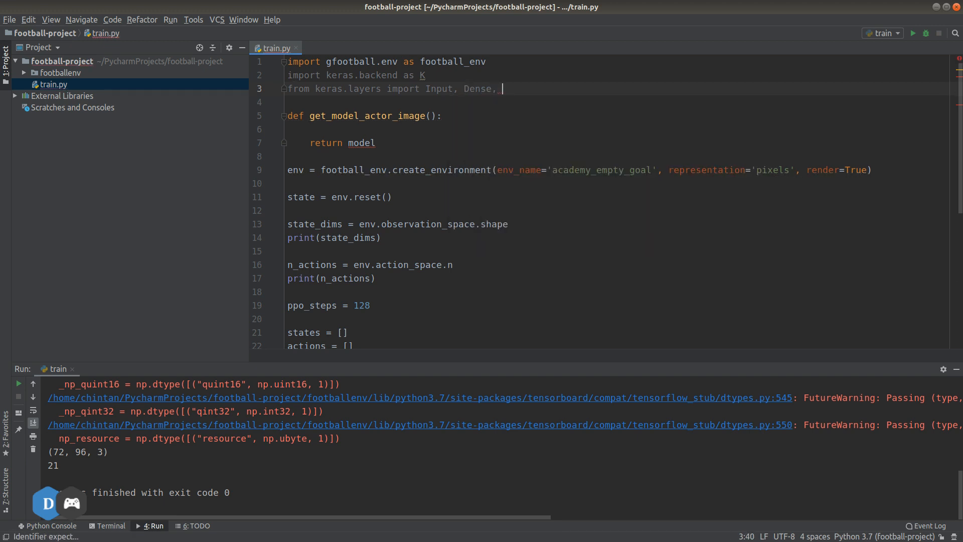
type("Flatten")
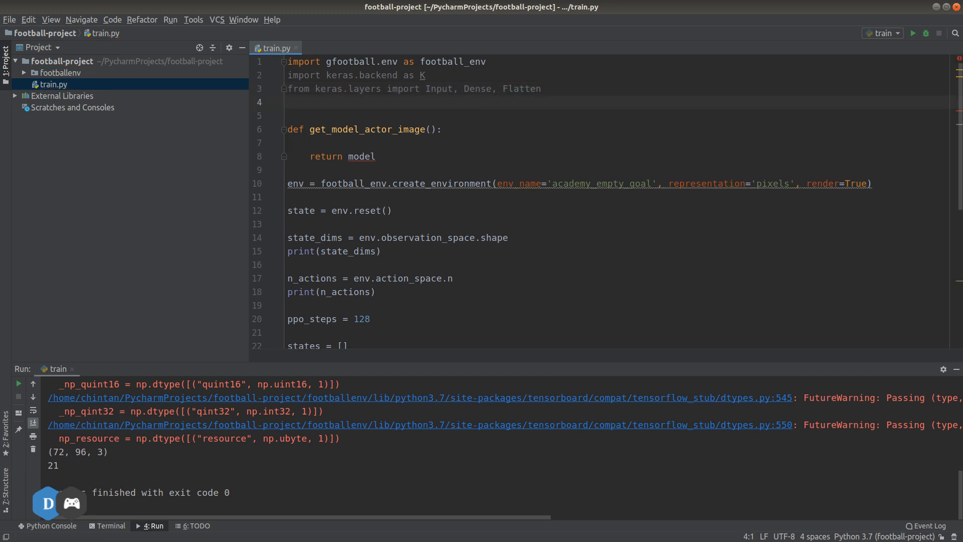
Import Model from keras.models and Adam from keras.optimizers
type("from kera")
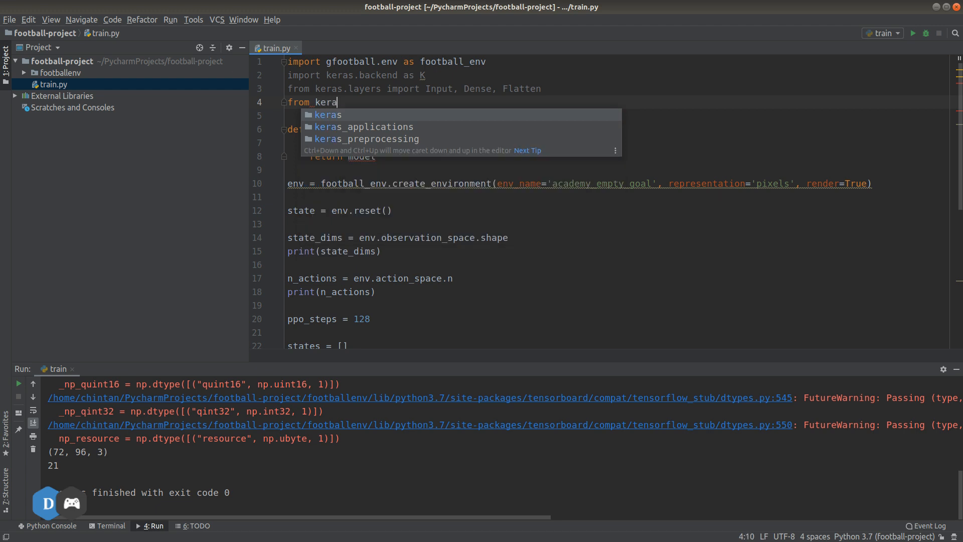
type("s.")
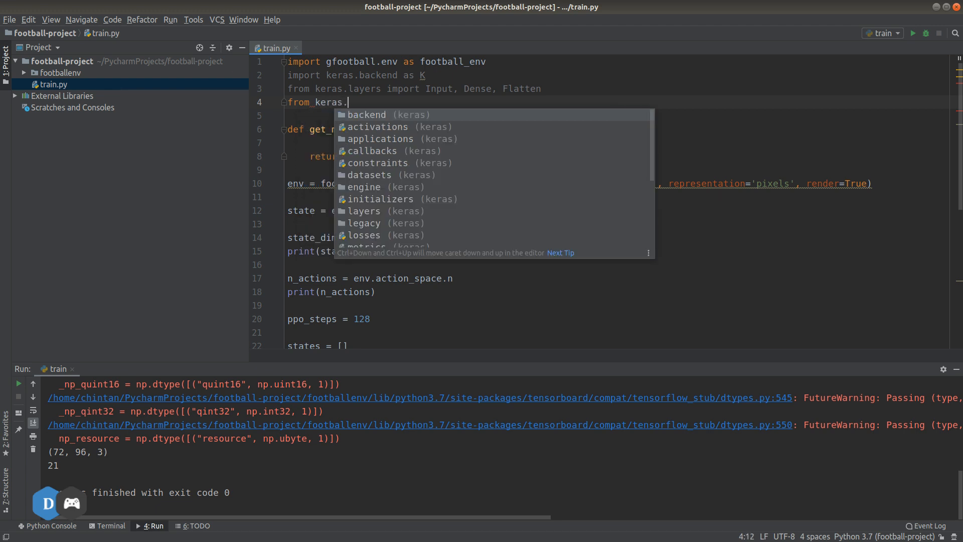
type("models import Mode")
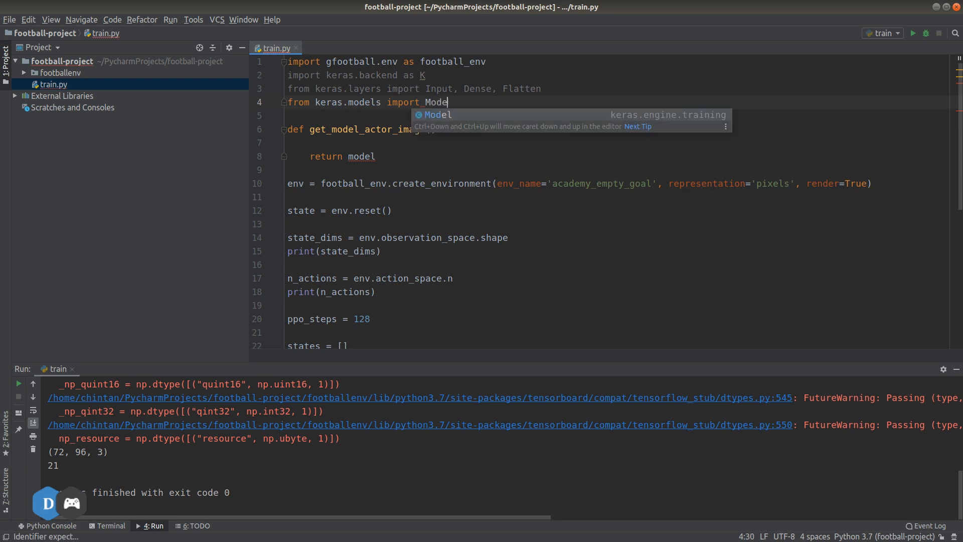
key("Enter")
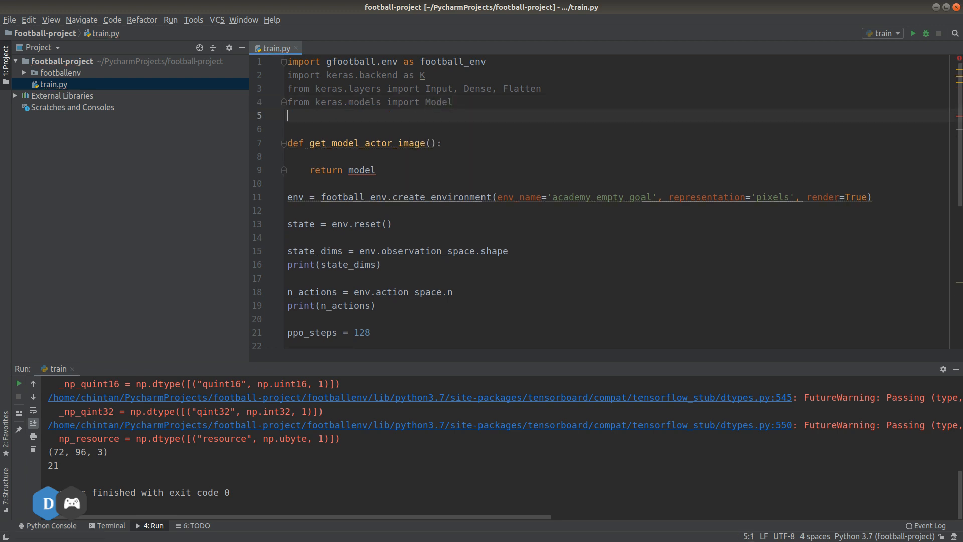
type("from keras.")
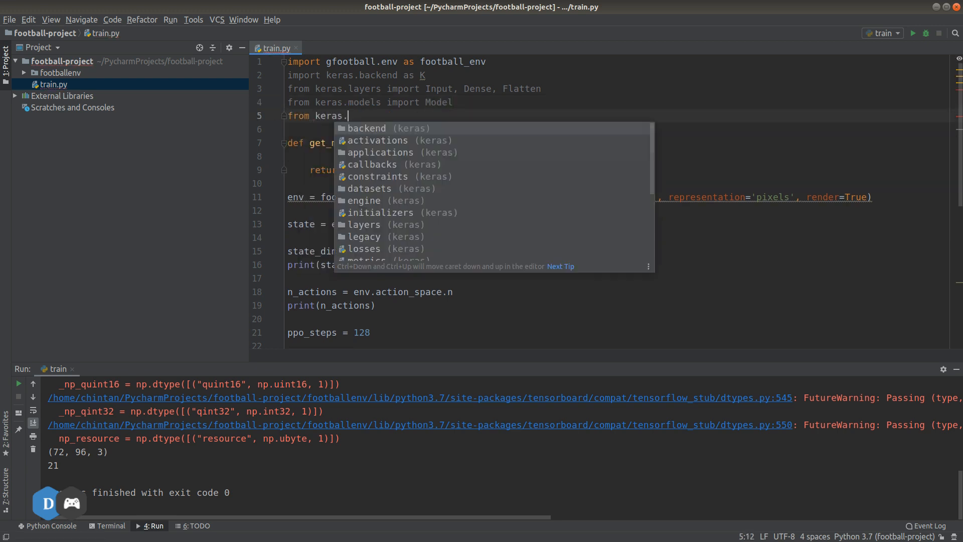
type("optimizers import Adam")
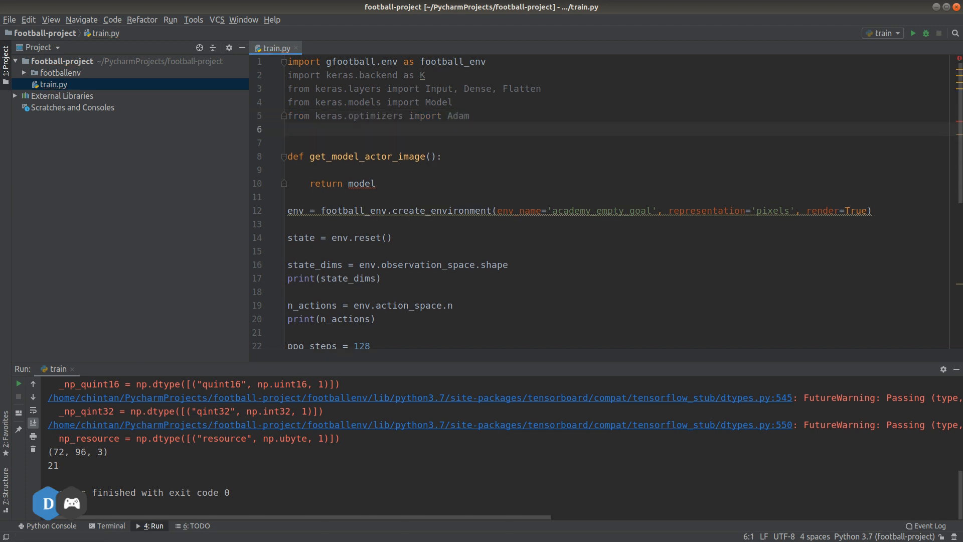
Add the line 'from keras.applications.mobilenet_v2 import MobileNetV2' via autocomplete
type("from")
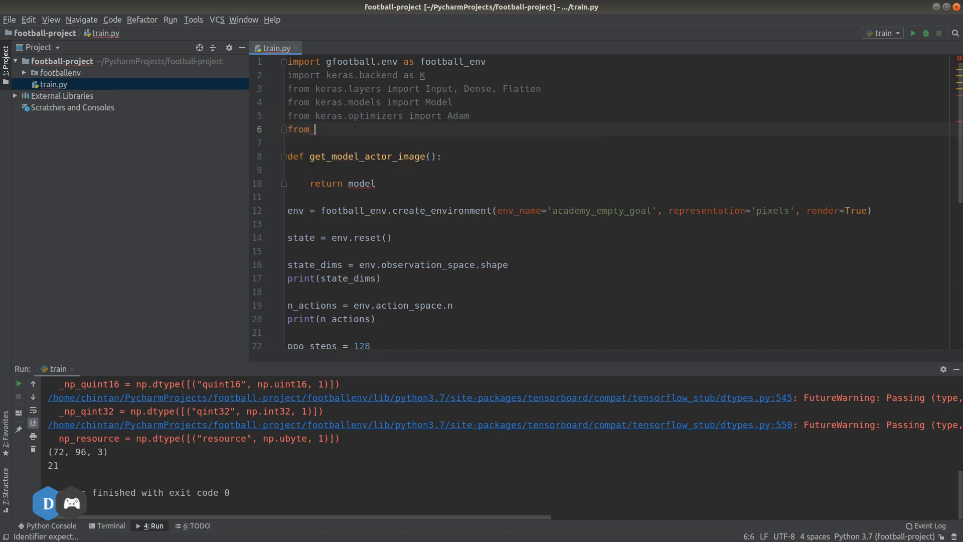
type("keras.application")
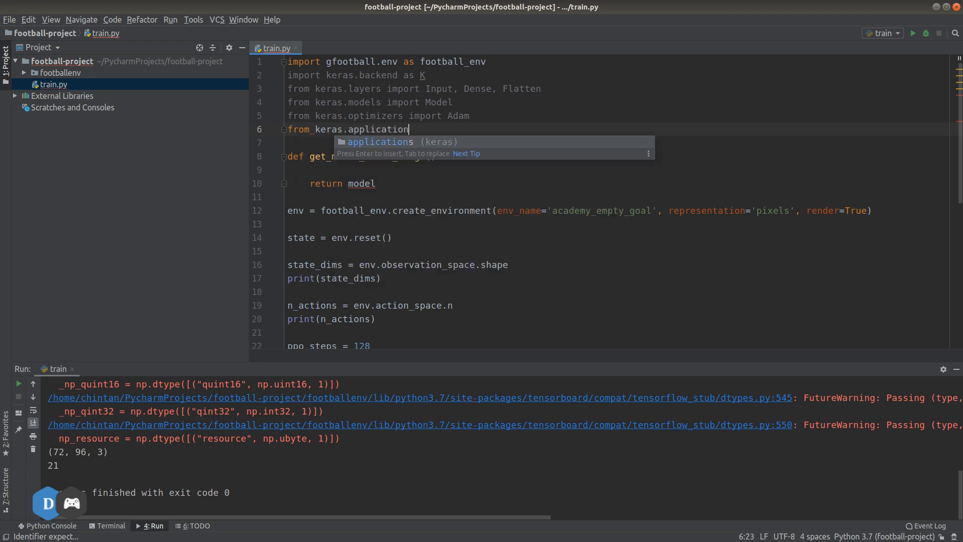
type("s.mobi")
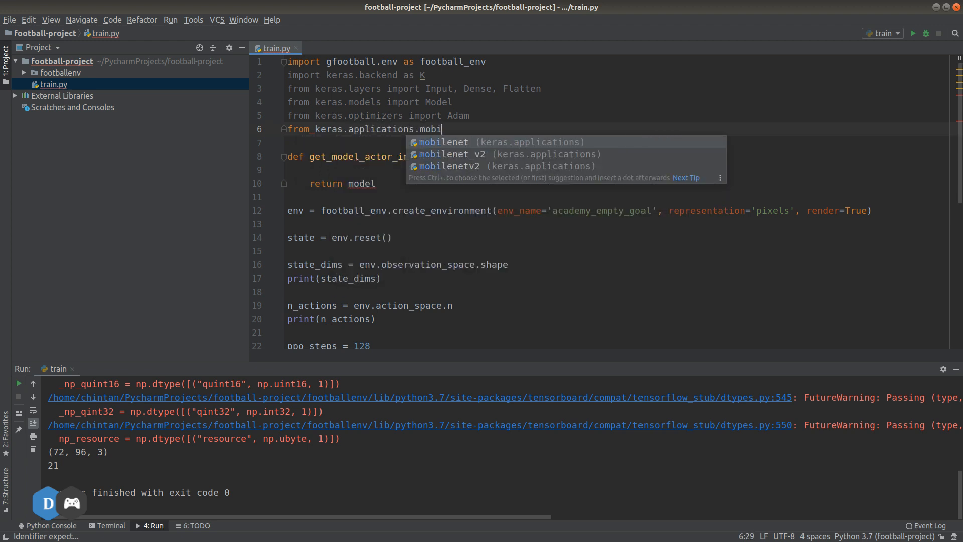
left_click(451, 154)
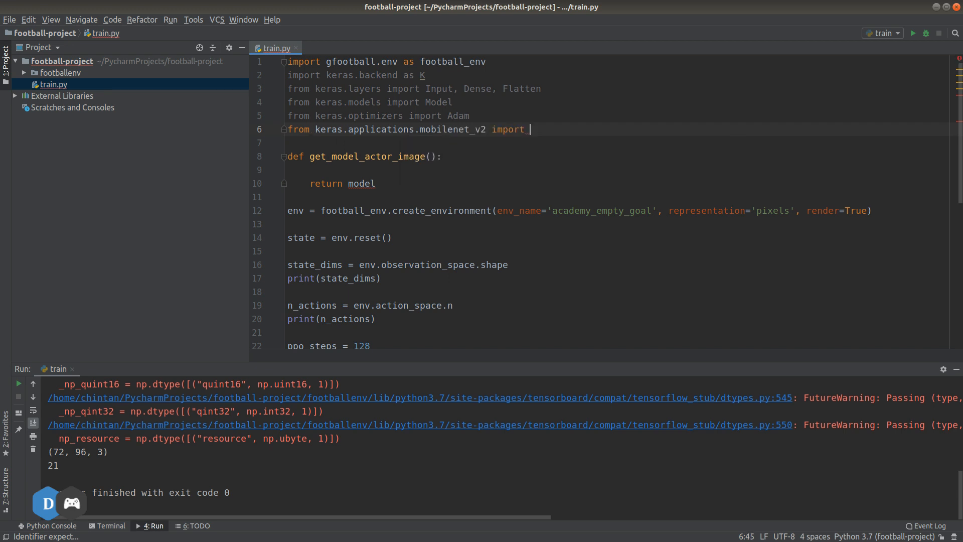
type("Mobi")
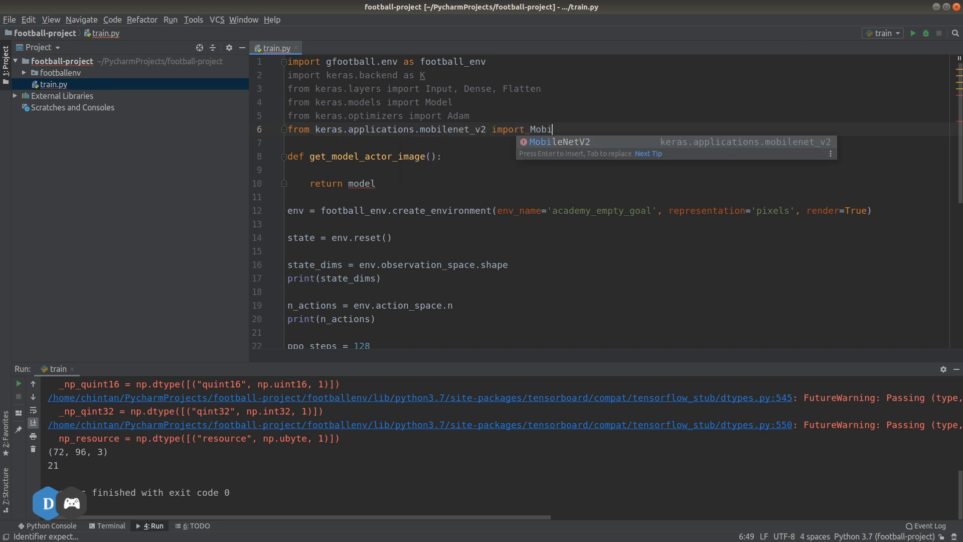
key("Return")
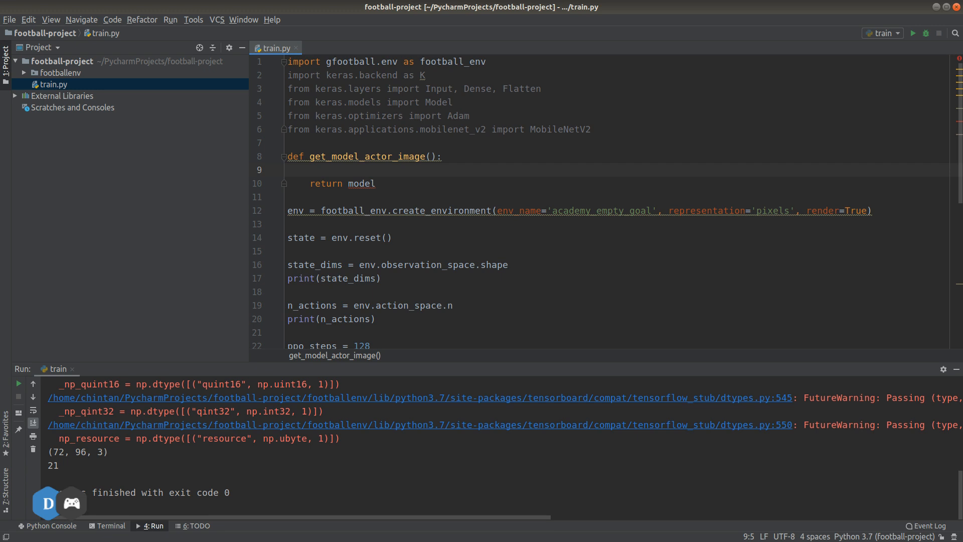
Write state_input = Input(shape=input_dims) and add input_dims to the function signature
type("state_input")
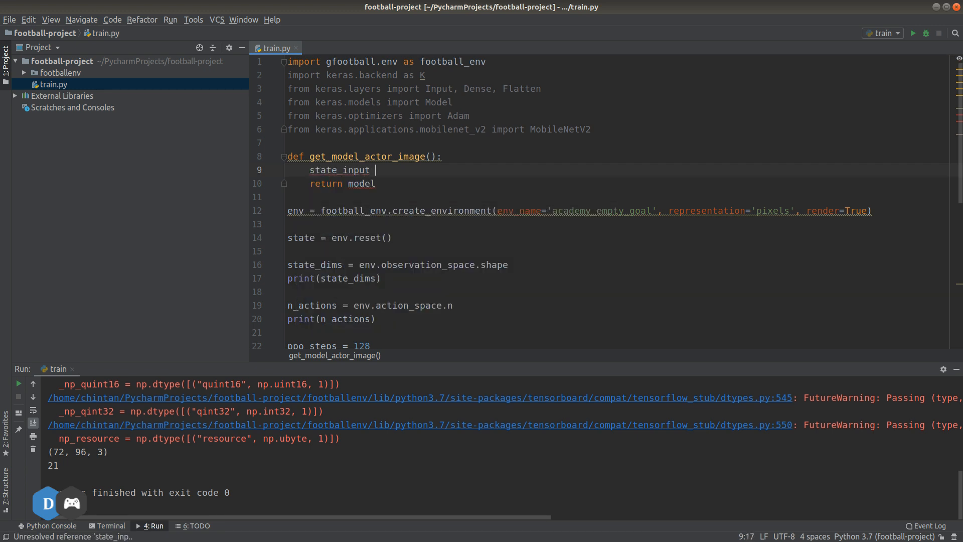
type("= Input(")
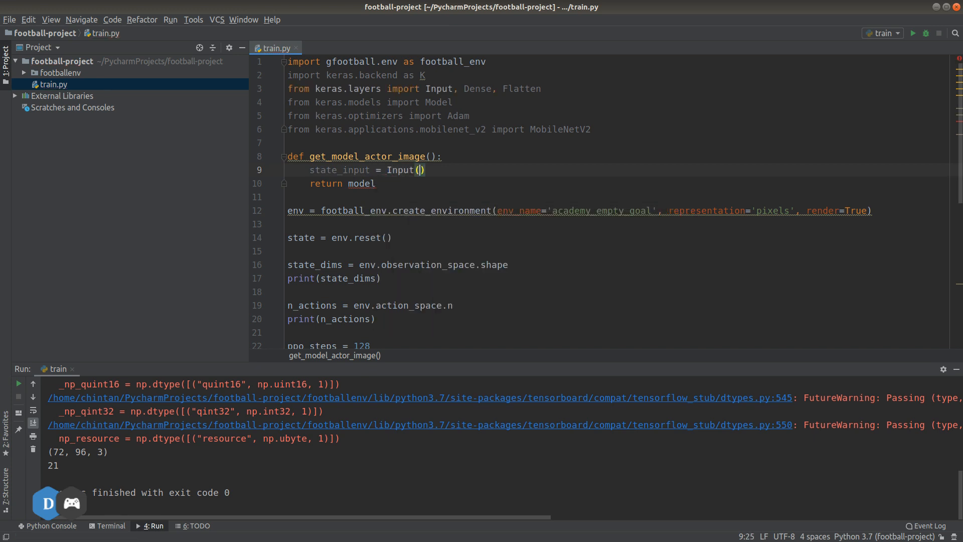
type("shape=")
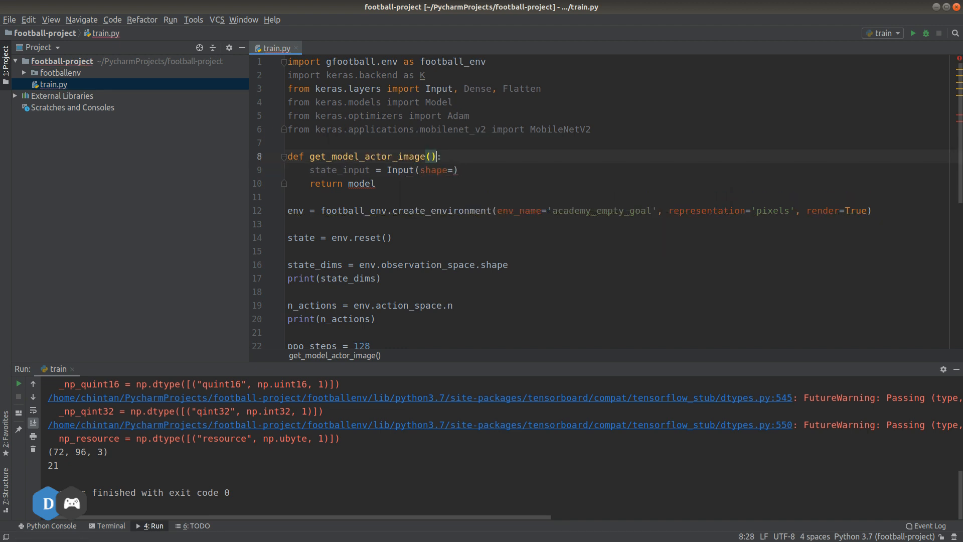
type("input")
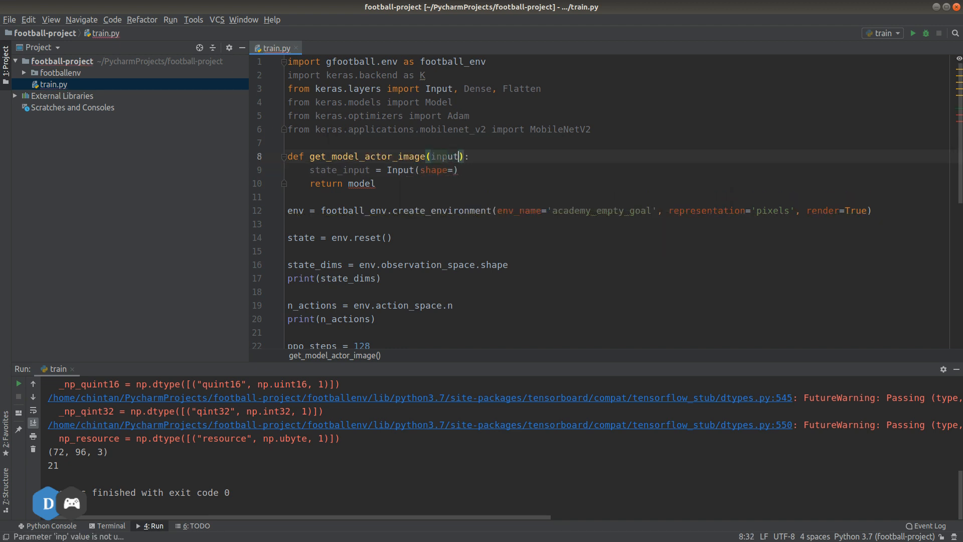
type("_dims")
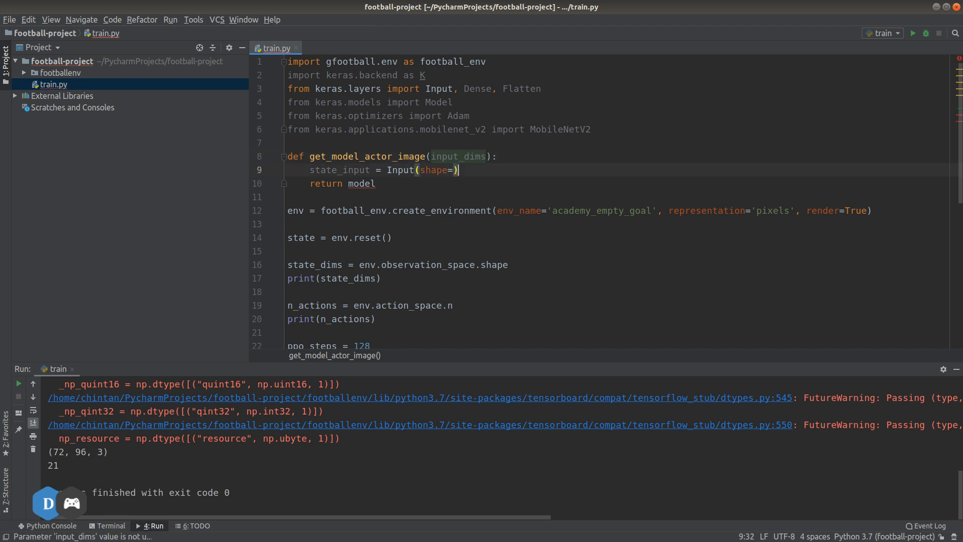
type("input_dims")
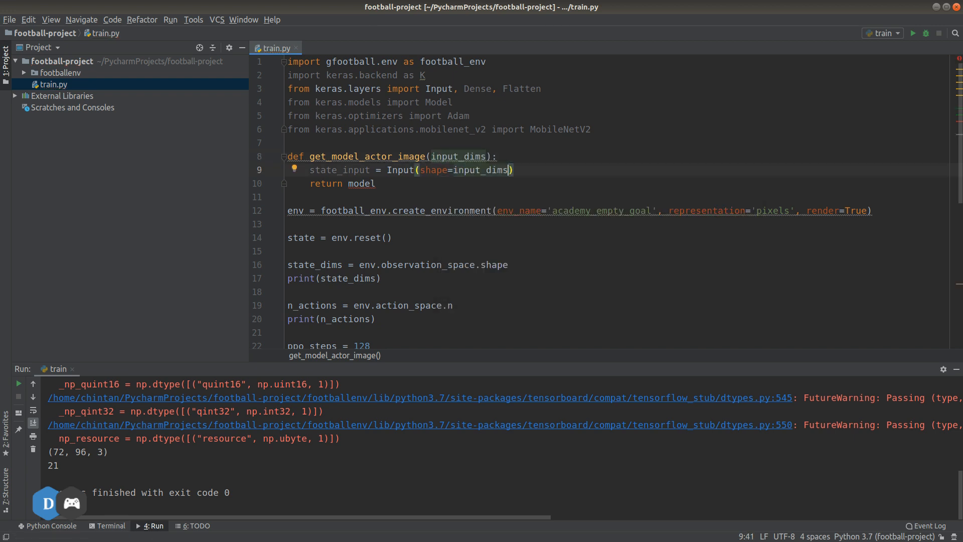
key("Return")
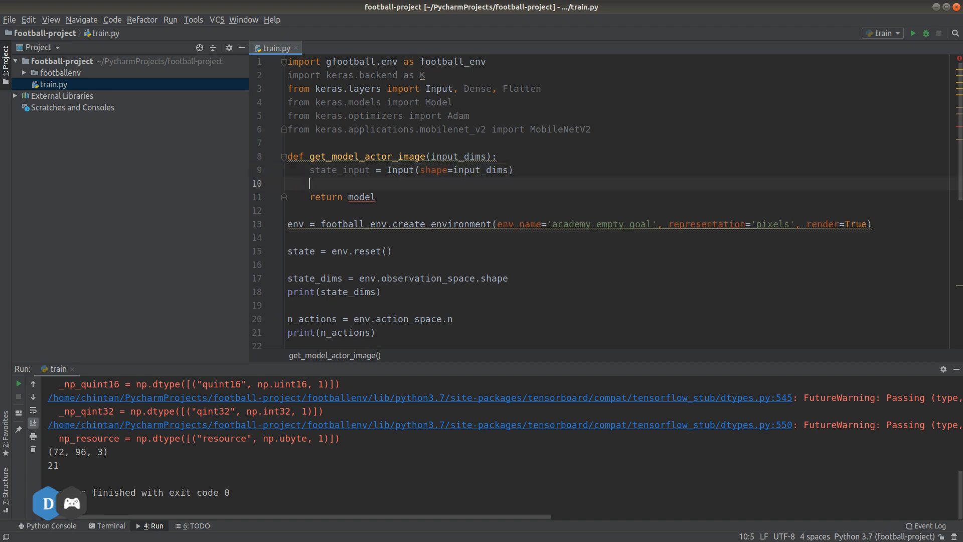
Write feature_extractor = MobileNetV2(weights='imagenet', include_top=False) below state_input
type("fe")
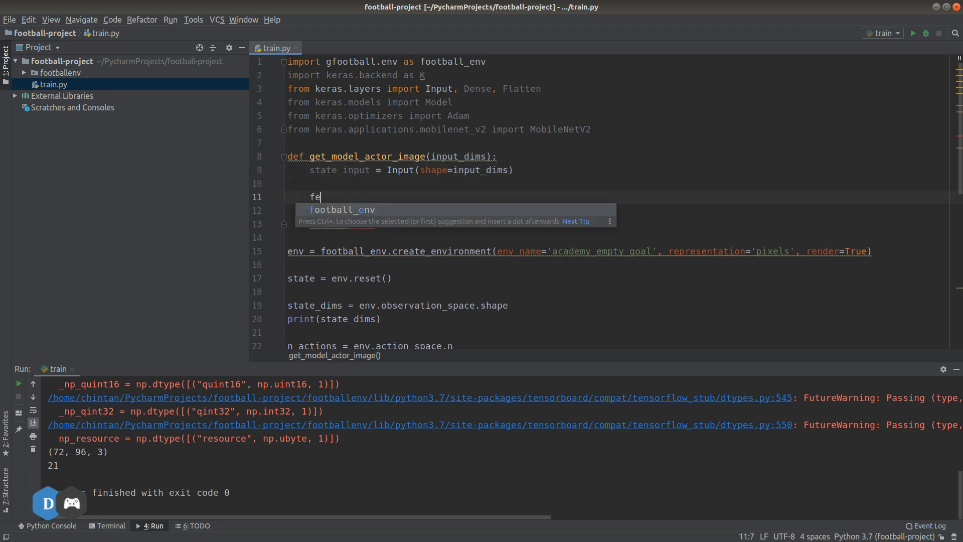
type("ature_ext")
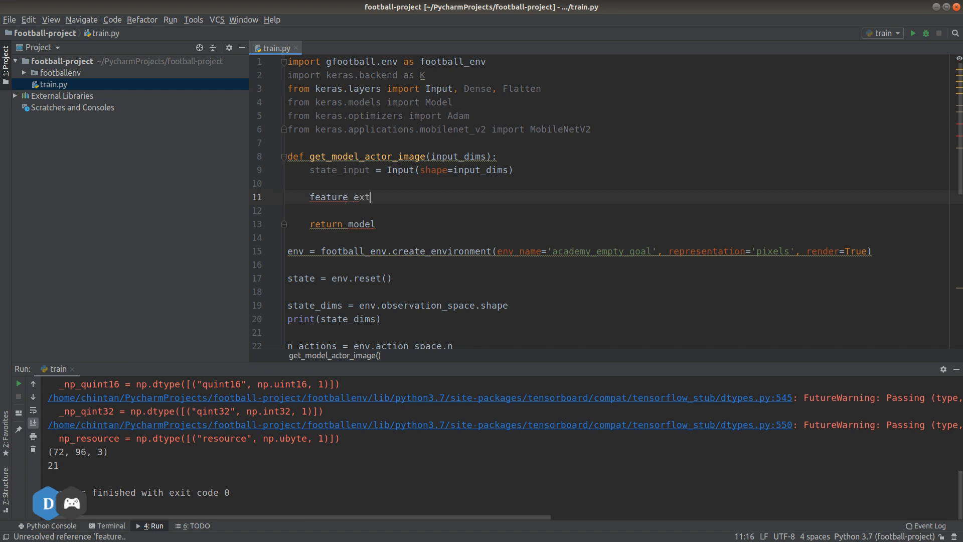
type("ractor =")
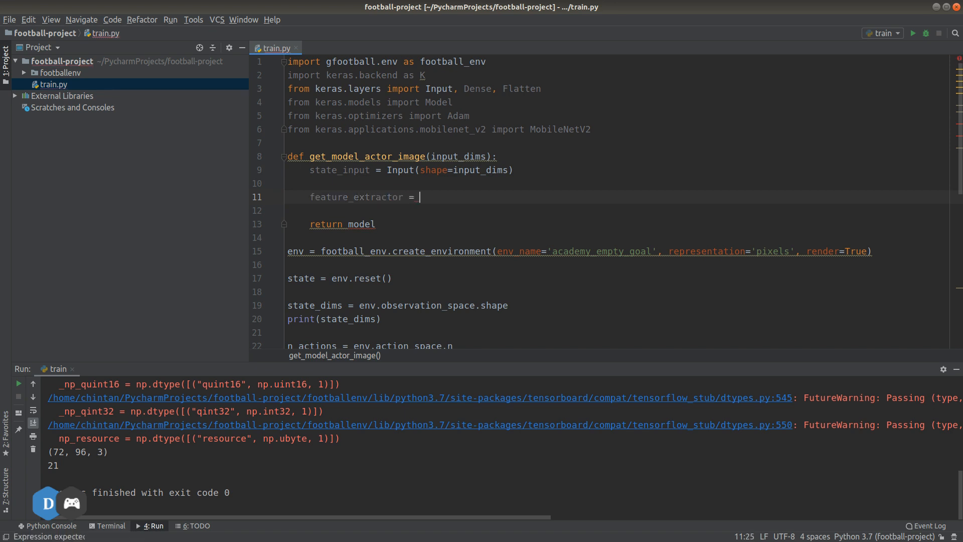
type("MobileNetV2(")
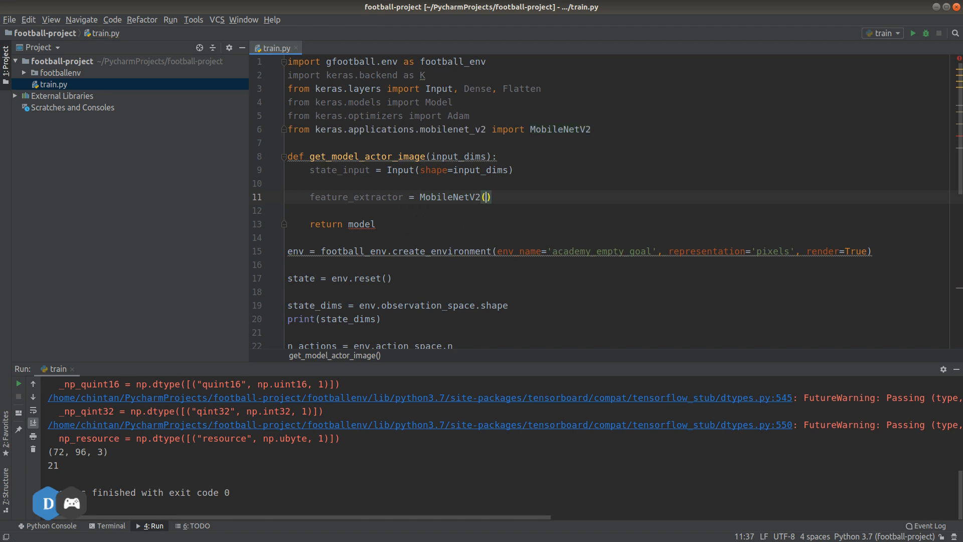
type("weig")
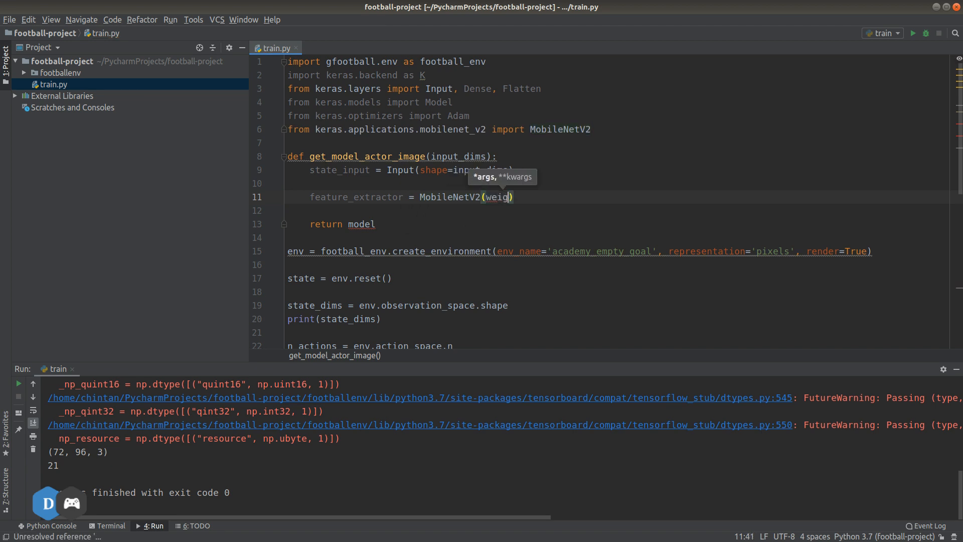
type("hts=;")
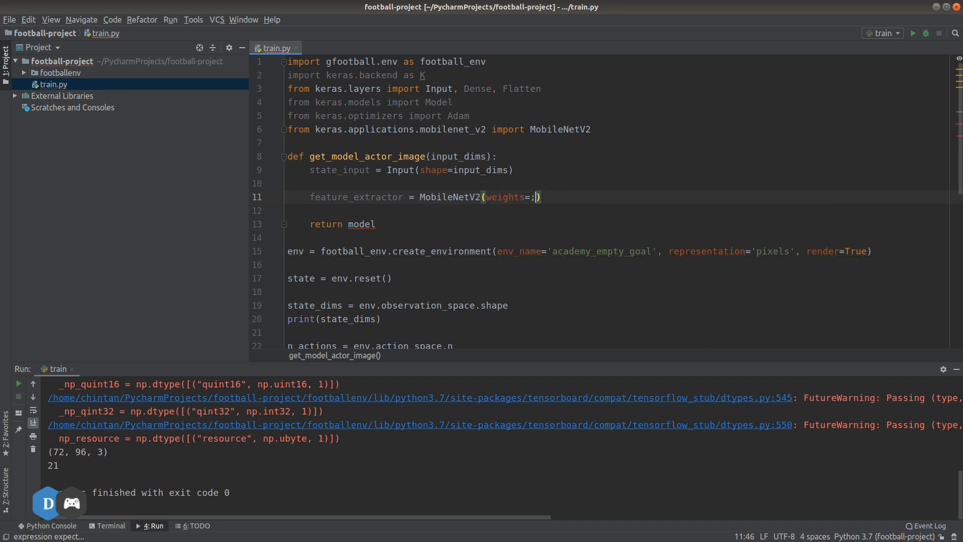
type("imagenet',")
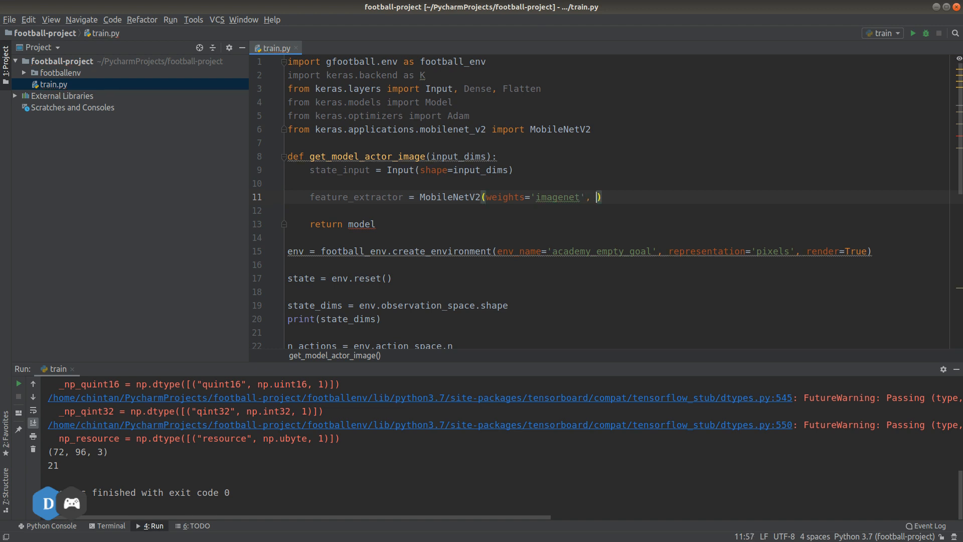
type("include")
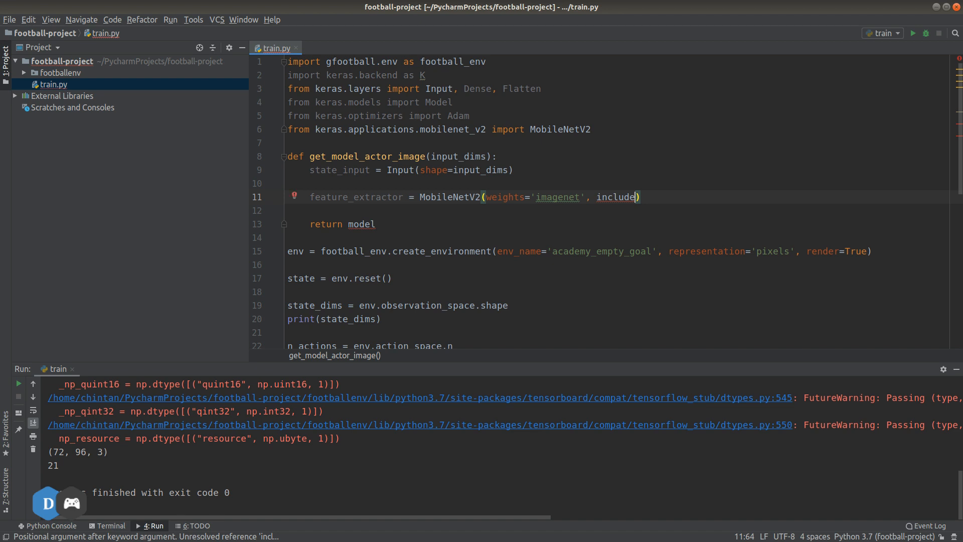
type("_top=False")
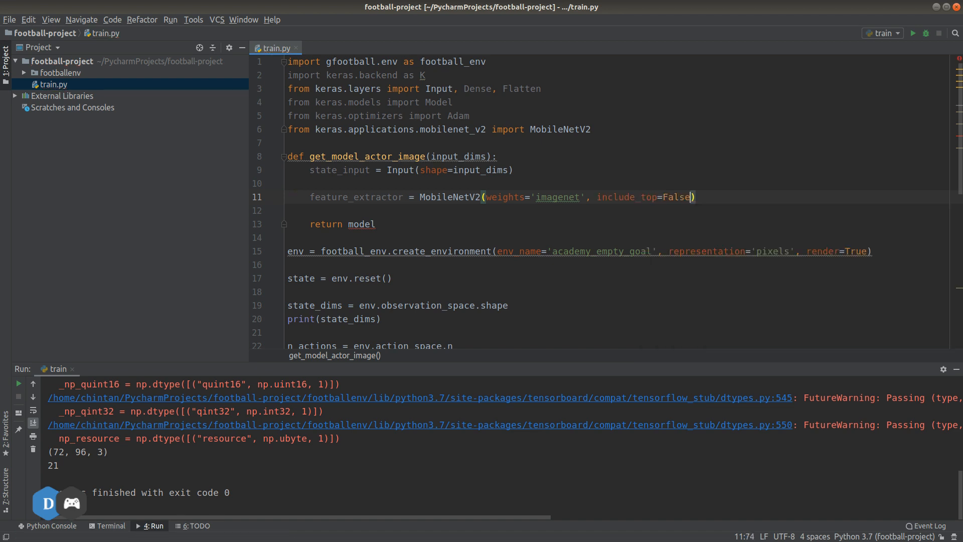
left_click(288, 210)
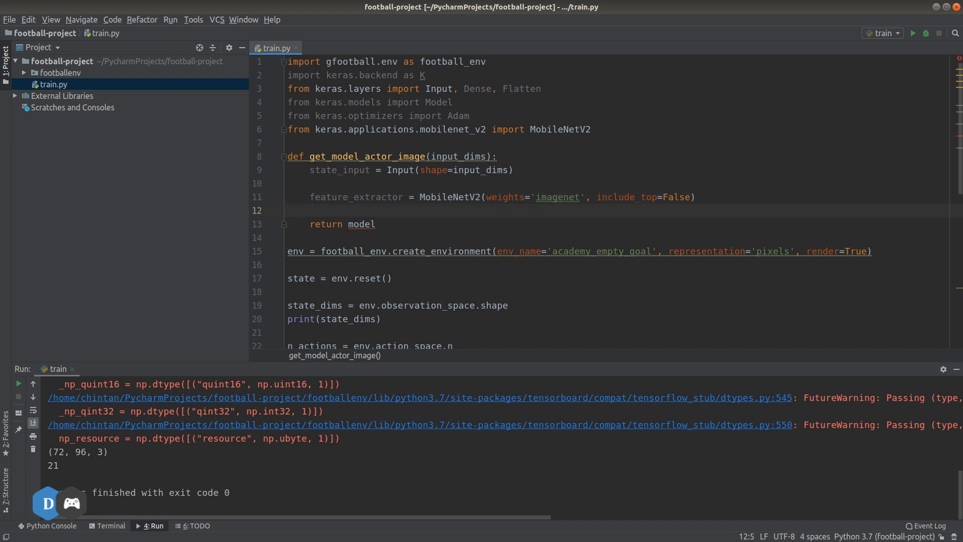
Loop over feature_extractor.layers setting layer.trainable = False
key("enter")
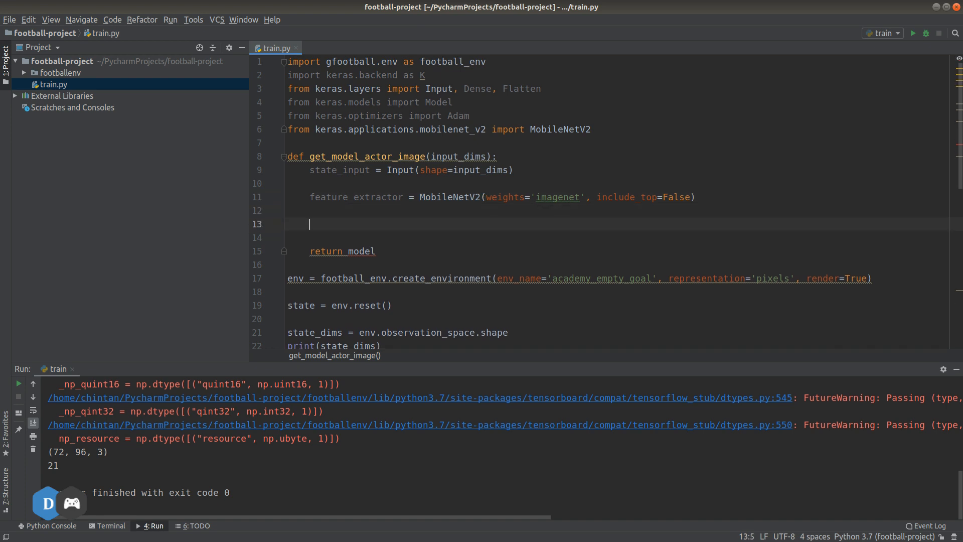
type("for layer in fe")
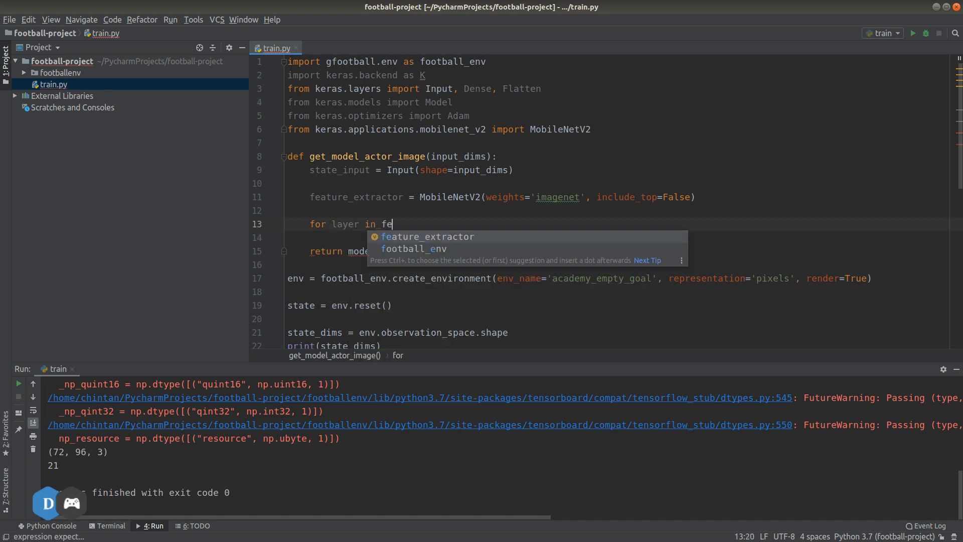
type("ature_extractor")
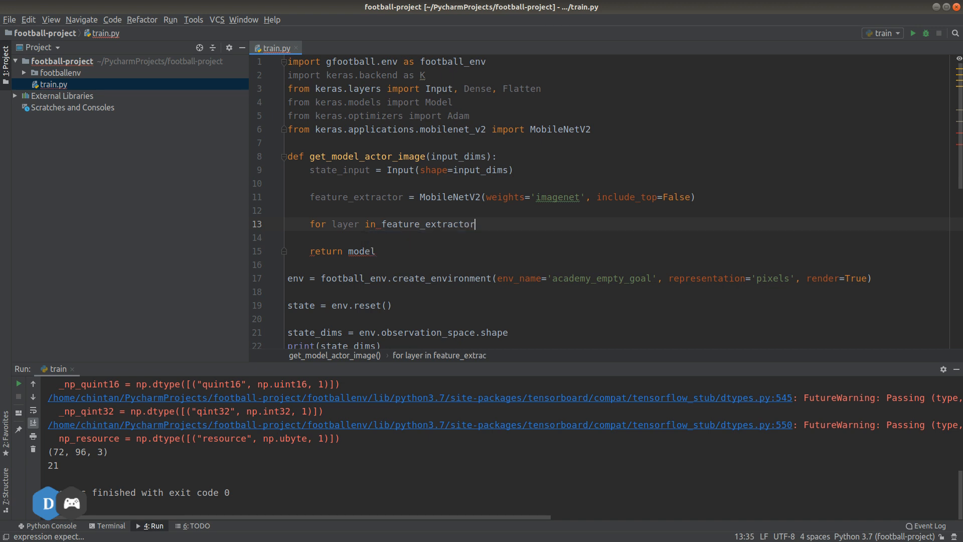
type(".layers")
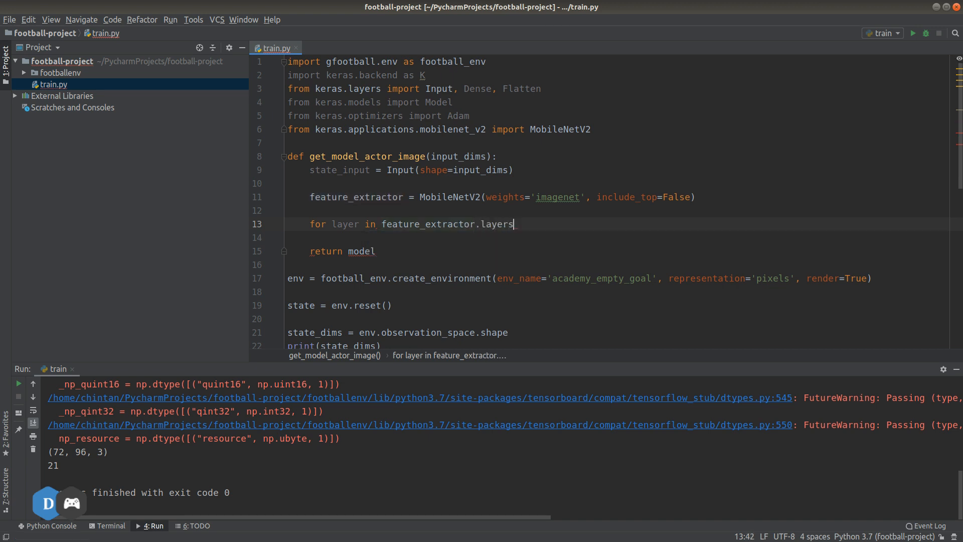
key("enter")
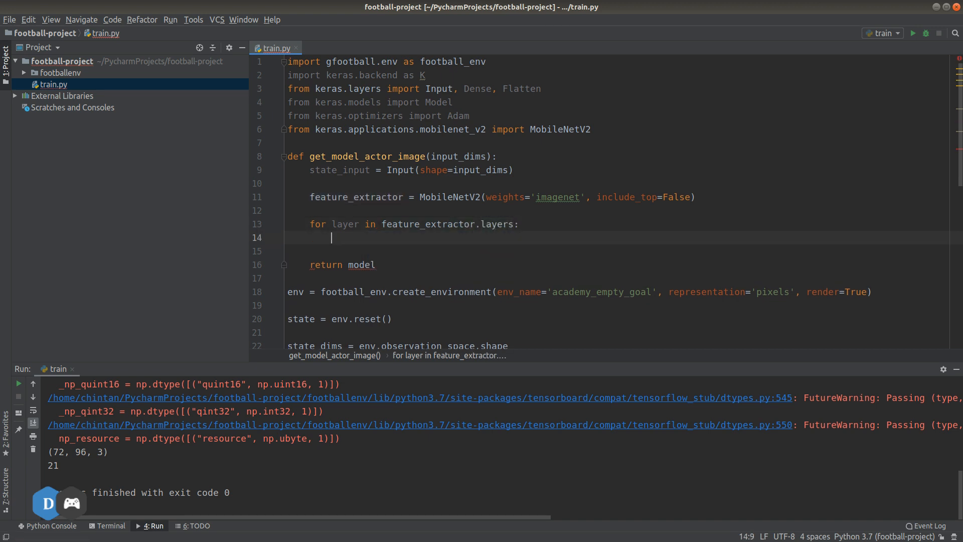
type("layer.t")
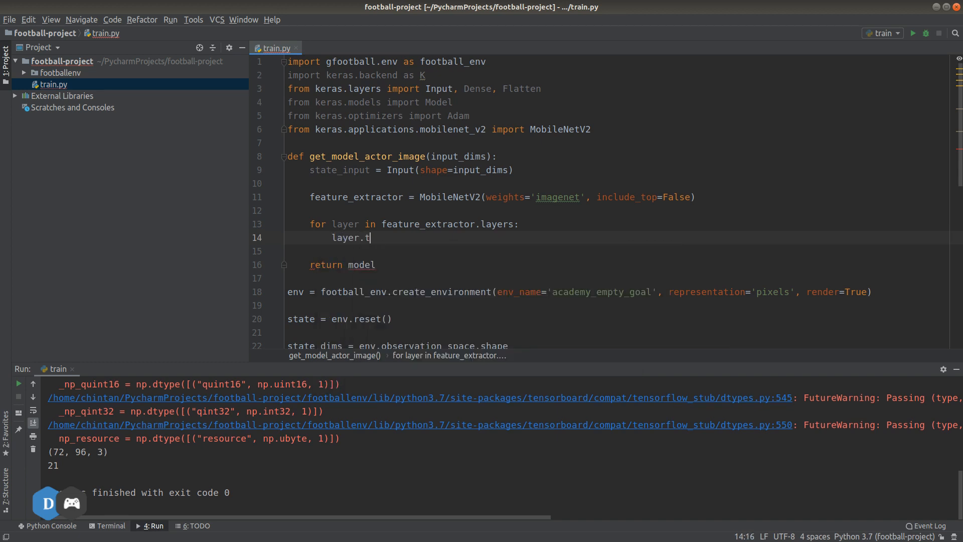
type("rainabl")
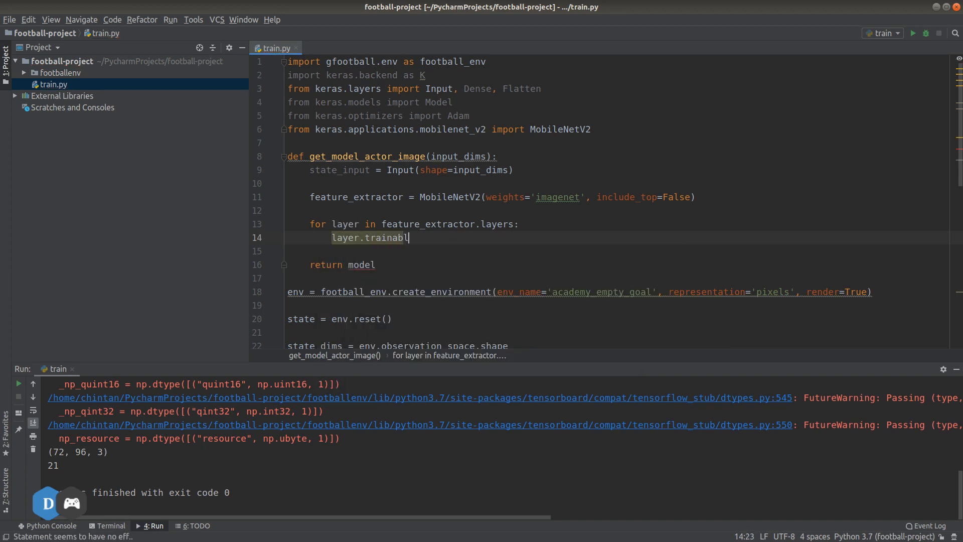
type("e = False")
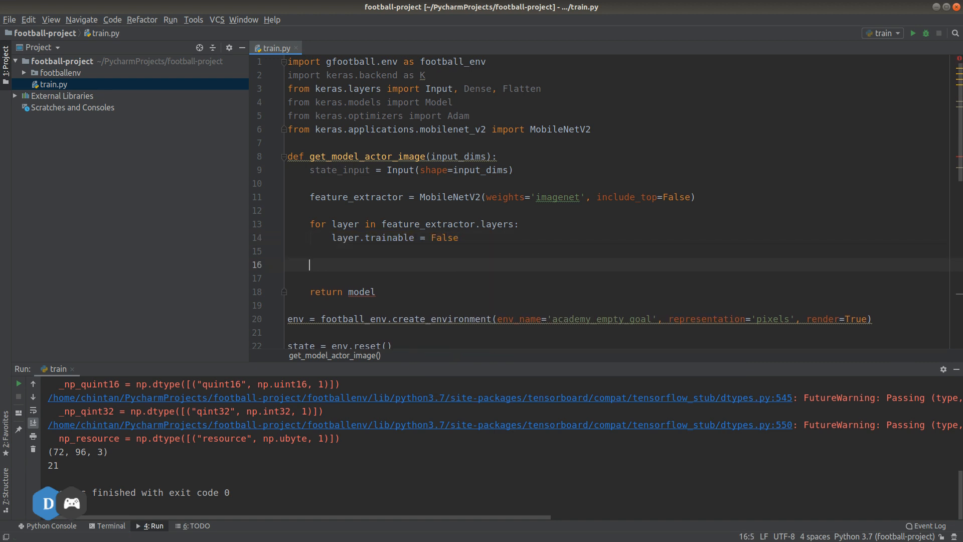
Write x = Flatten(name='flatten')(feature_extractor(state_input))
type("x = Flatten(")
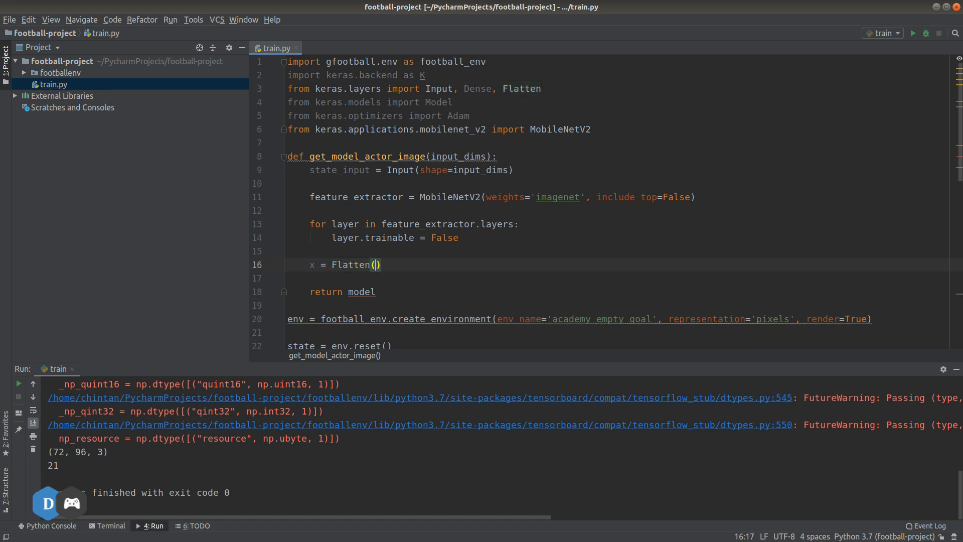
type("name=")
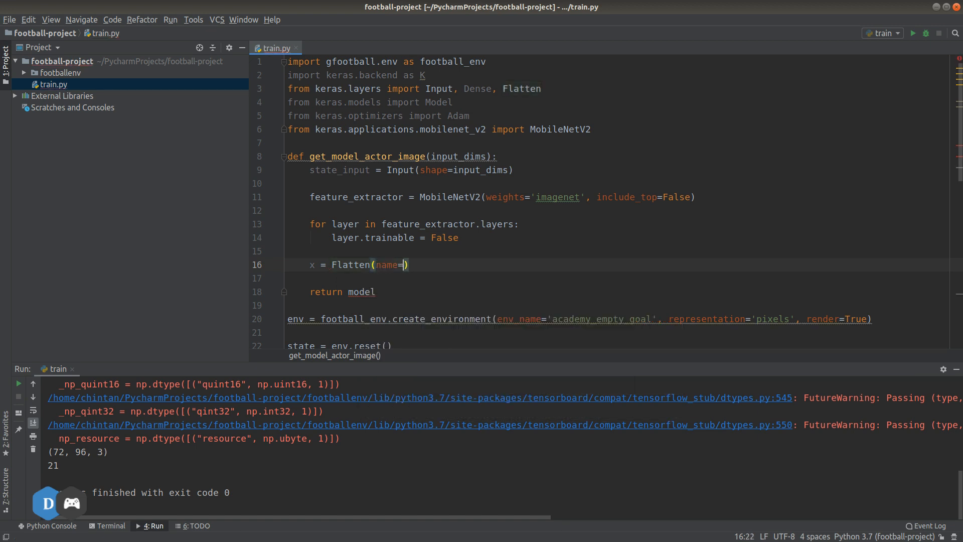
type("flatten'")
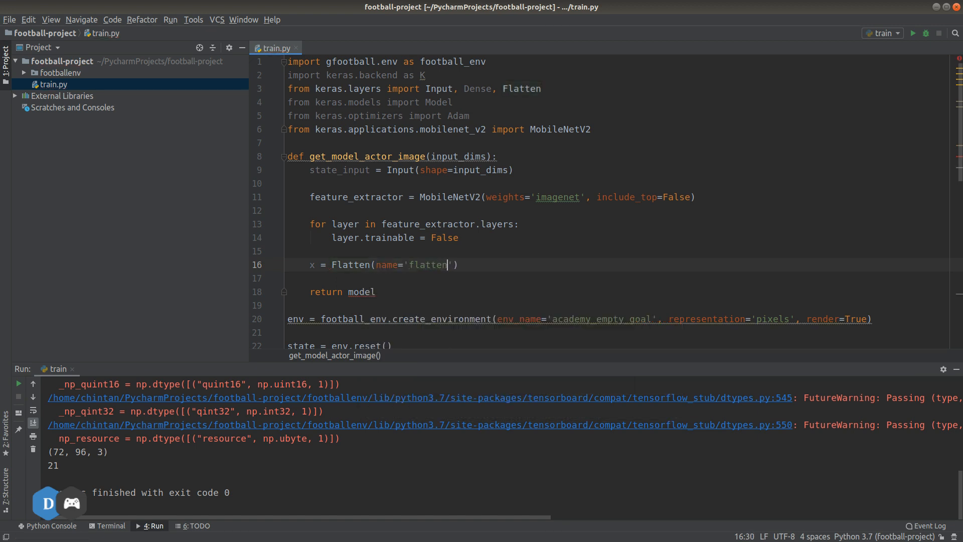
type("(feature_extractor(")
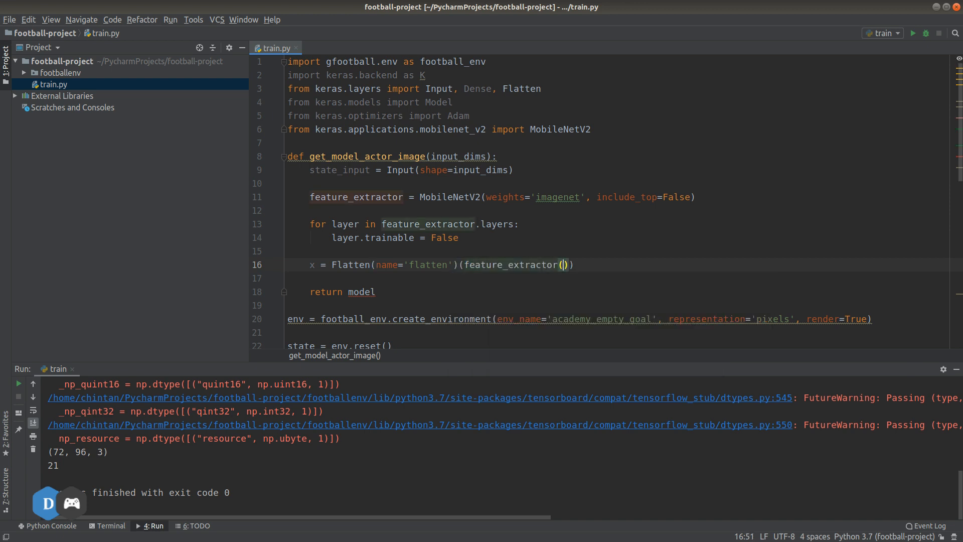
type("state_input")
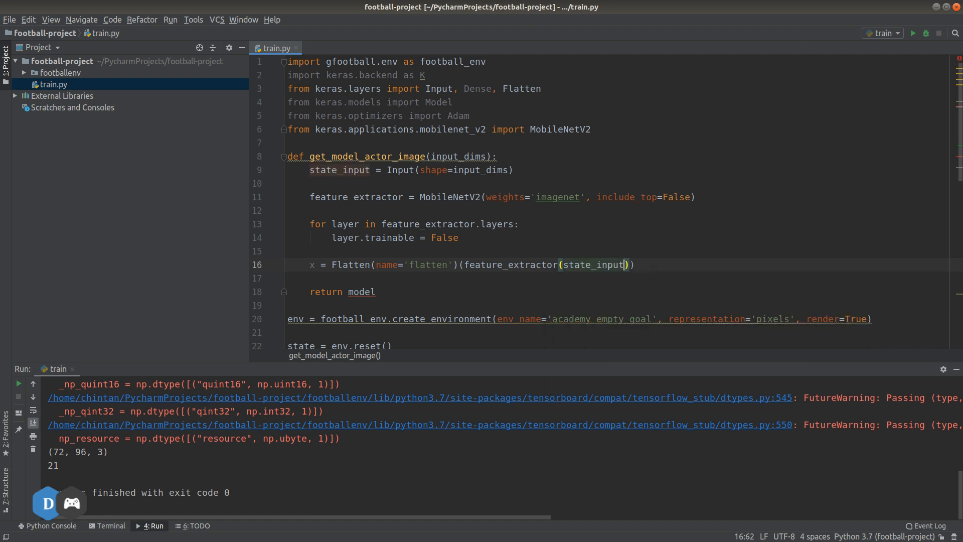
key("Right")
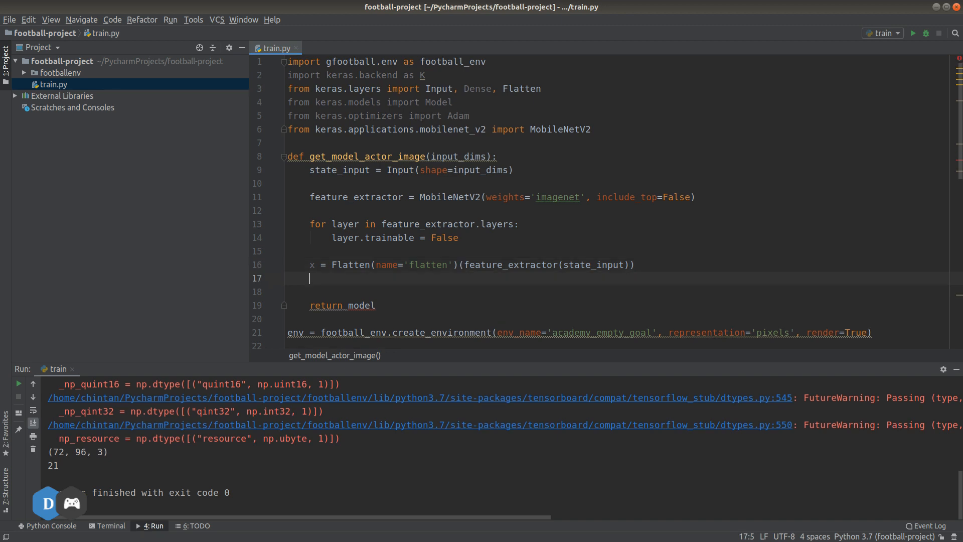
Write x = Dense(1024, activation='relu', name='fc1')(x) below the Flatten line
type("x=D")
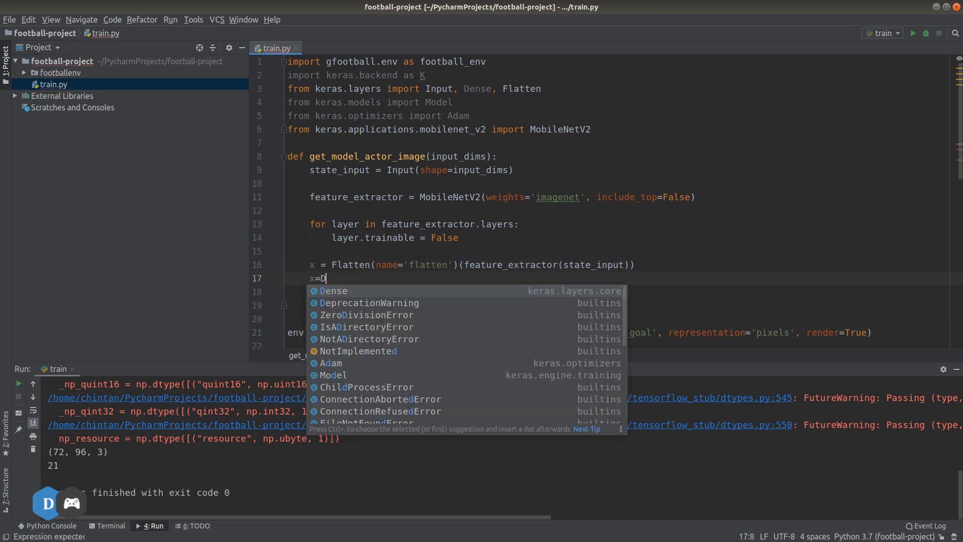
left_click(333, 290)
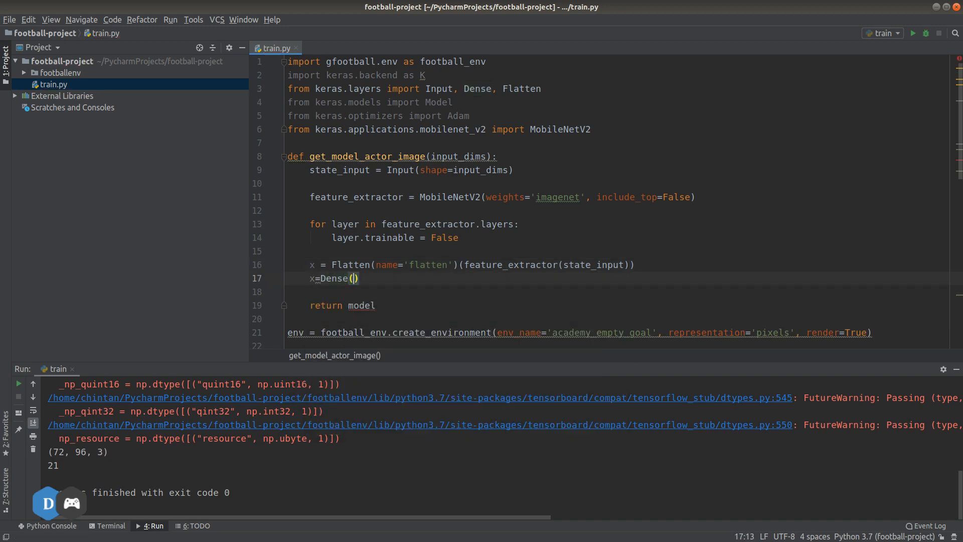
type("1024")
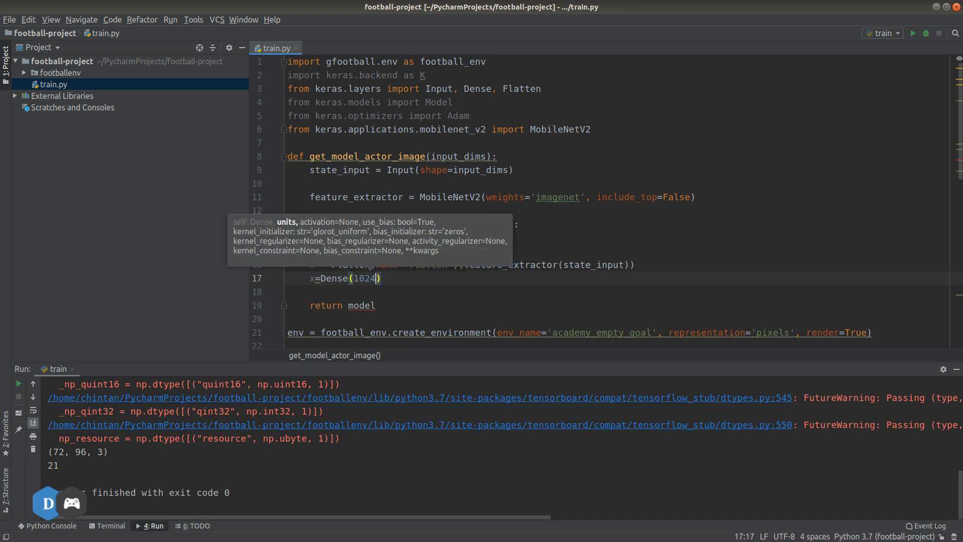
type(", activation='re")
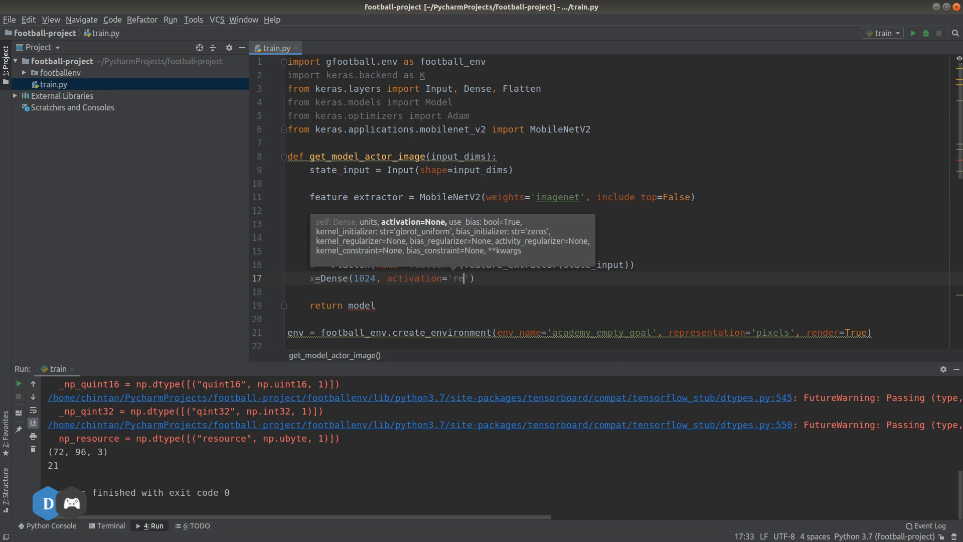
type("lu")
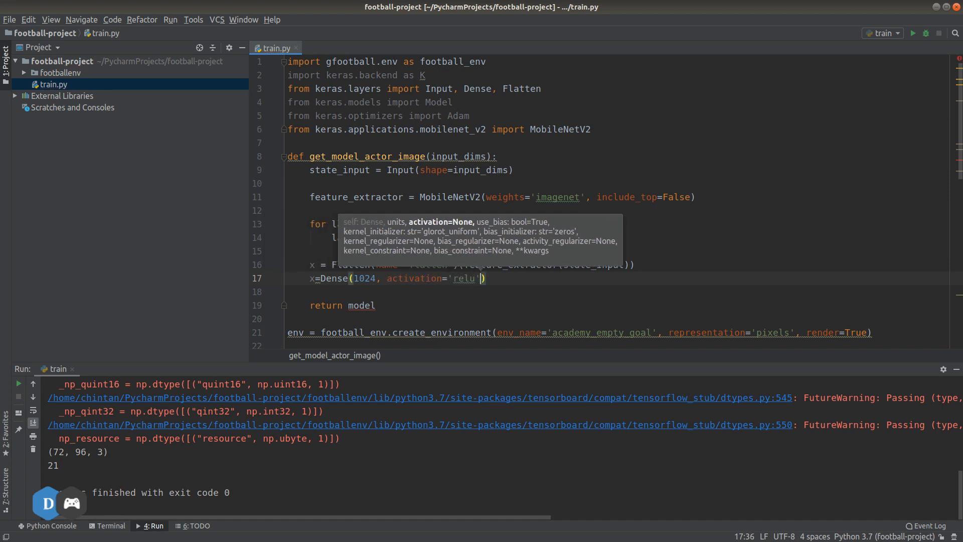
type(",name=")
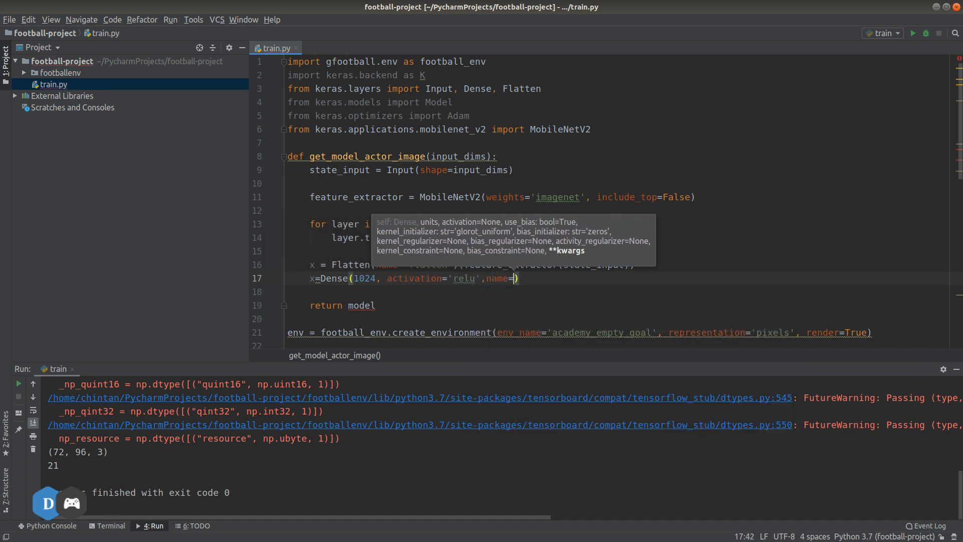
type("fc'")
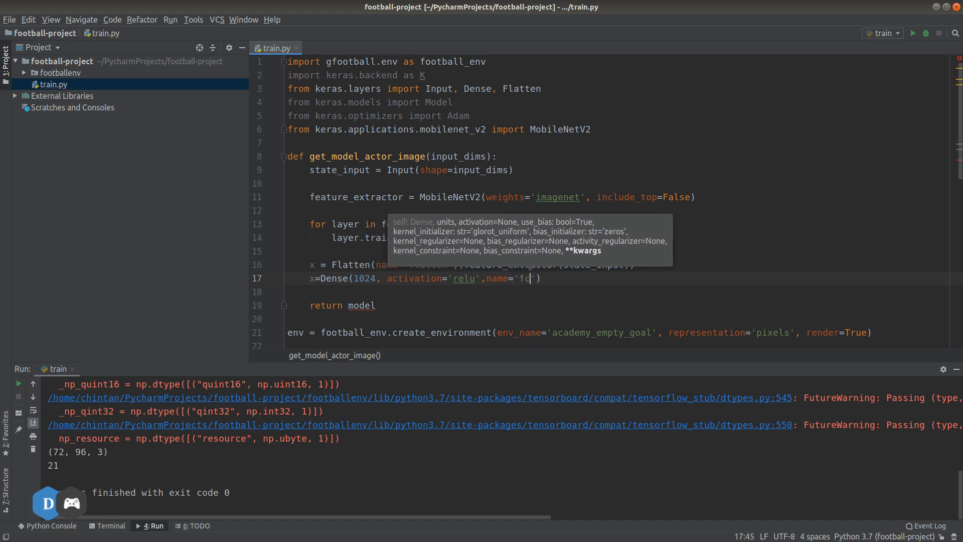
type("1")
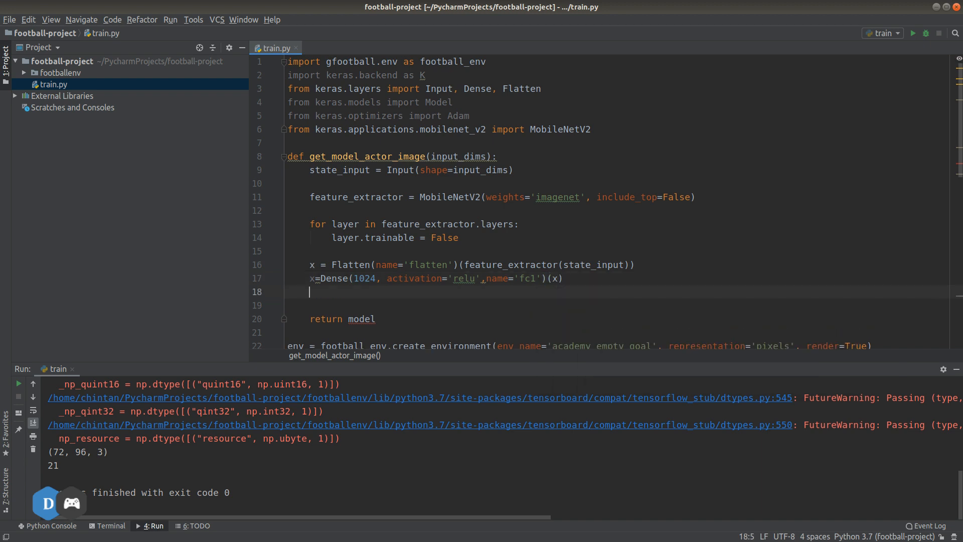
Add out_actions = Dense(n_actions, activation='softmax', name='predictions')(x) as the output layer
type("out)actions")
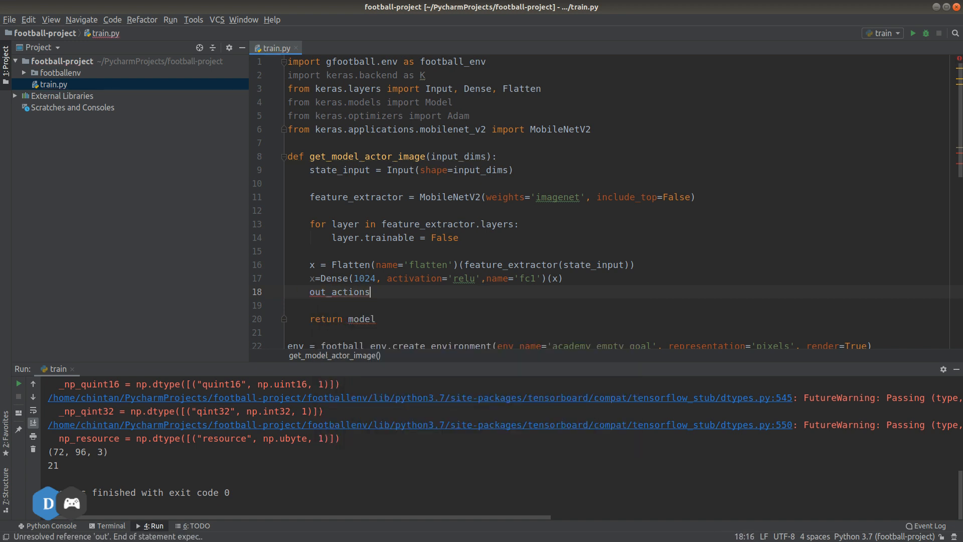
type("=")
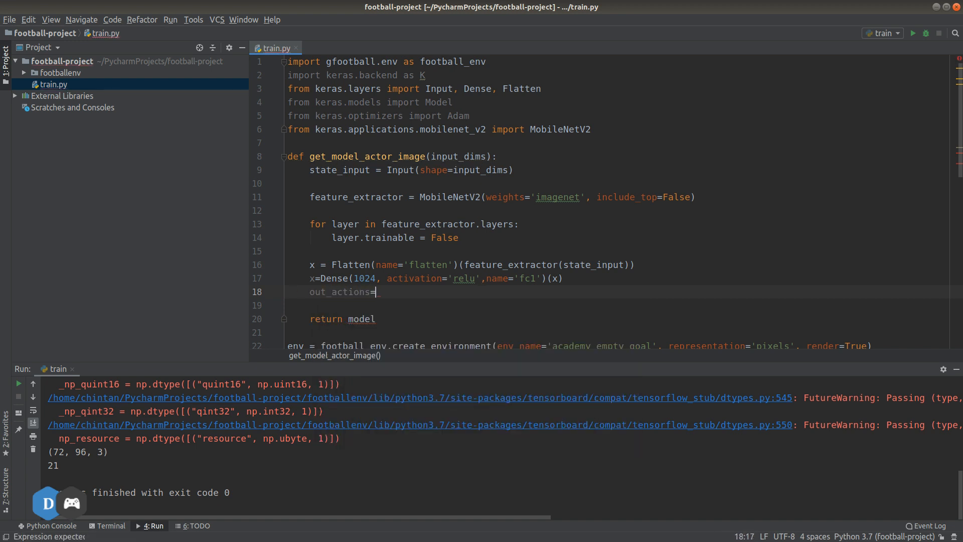
type("Dense")
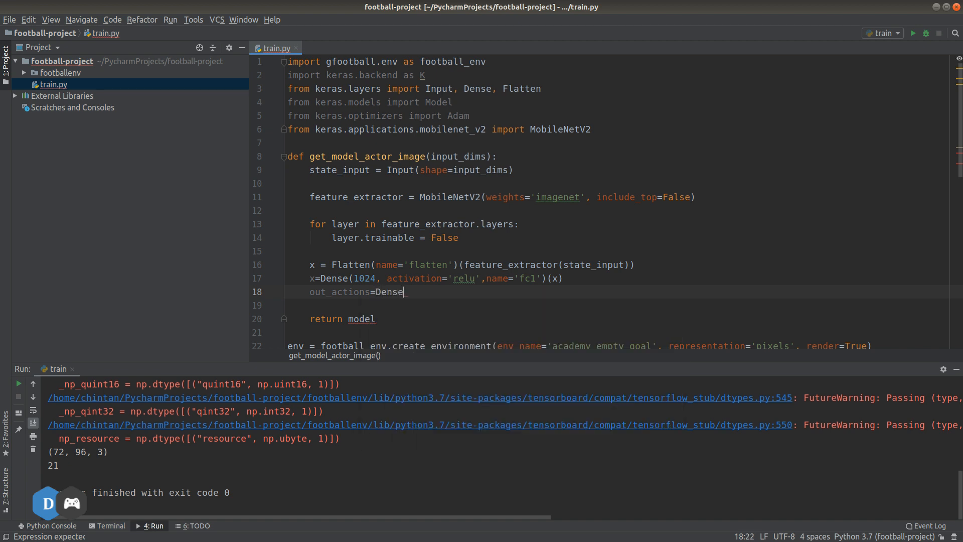
type("()")
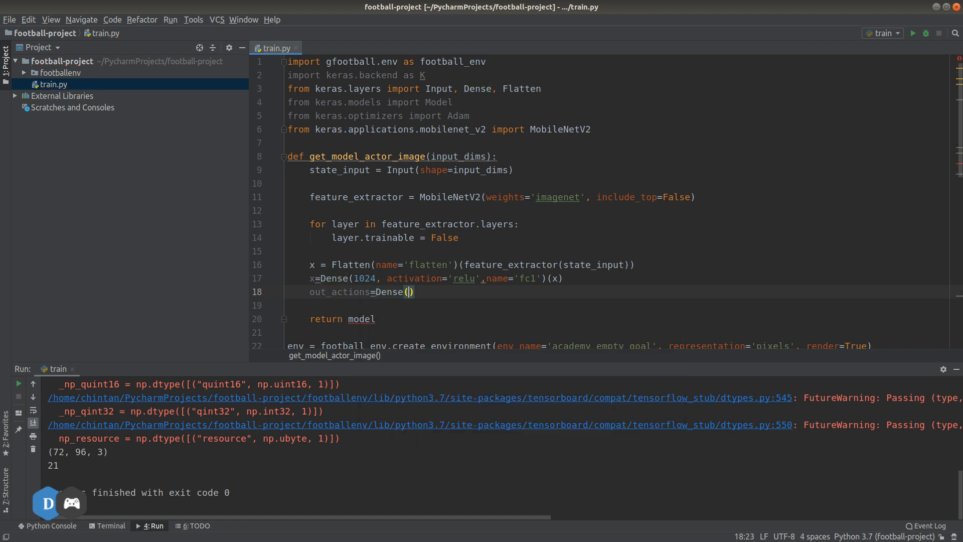
type("n_actions")
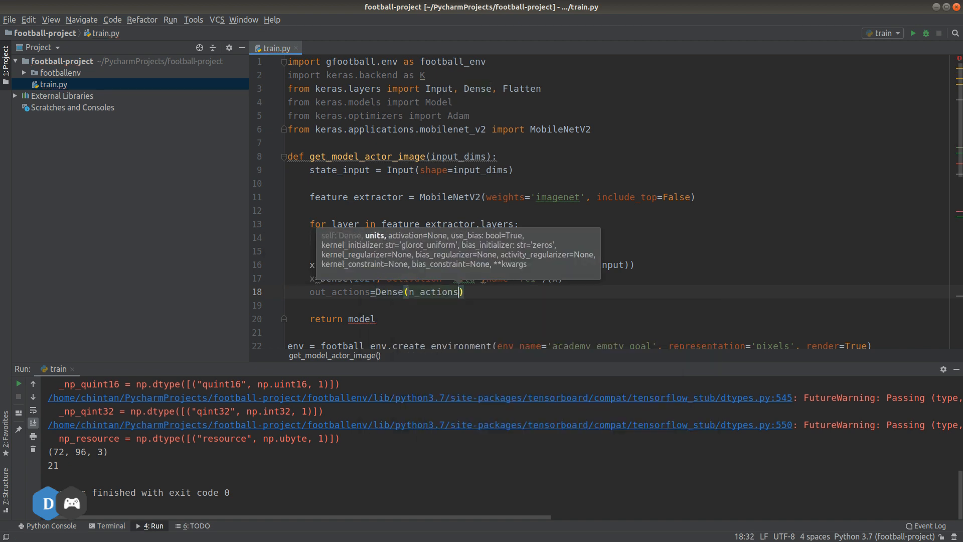
type(", activation='s")
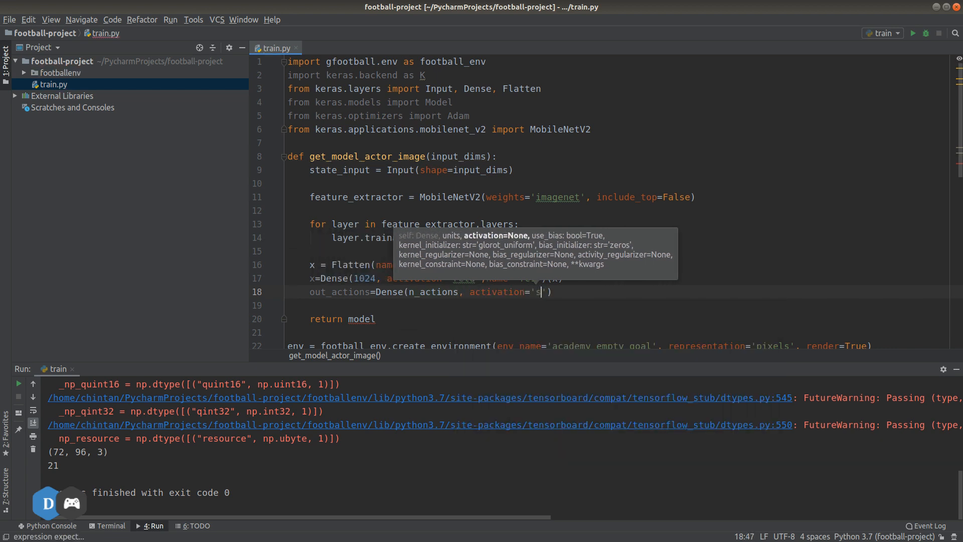
type("oftmax")
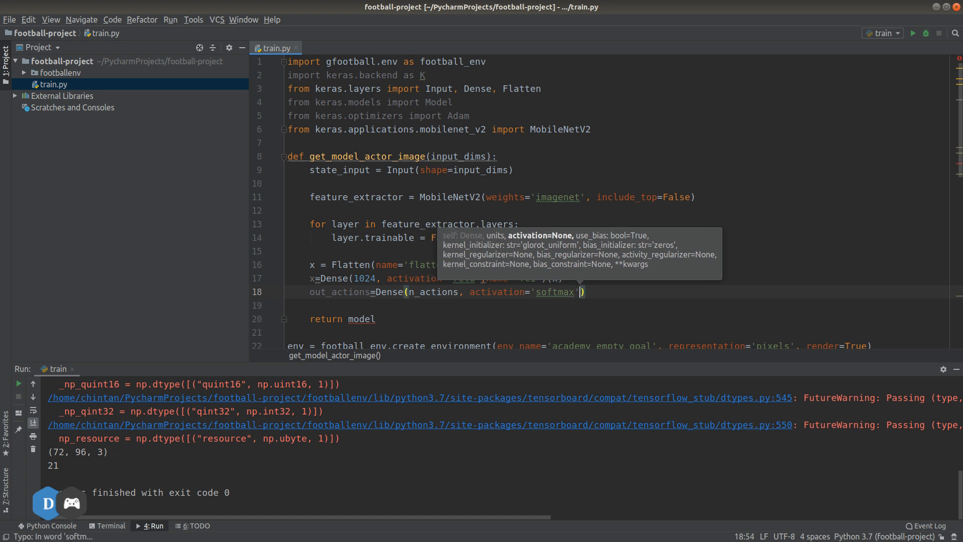
type(", name='")
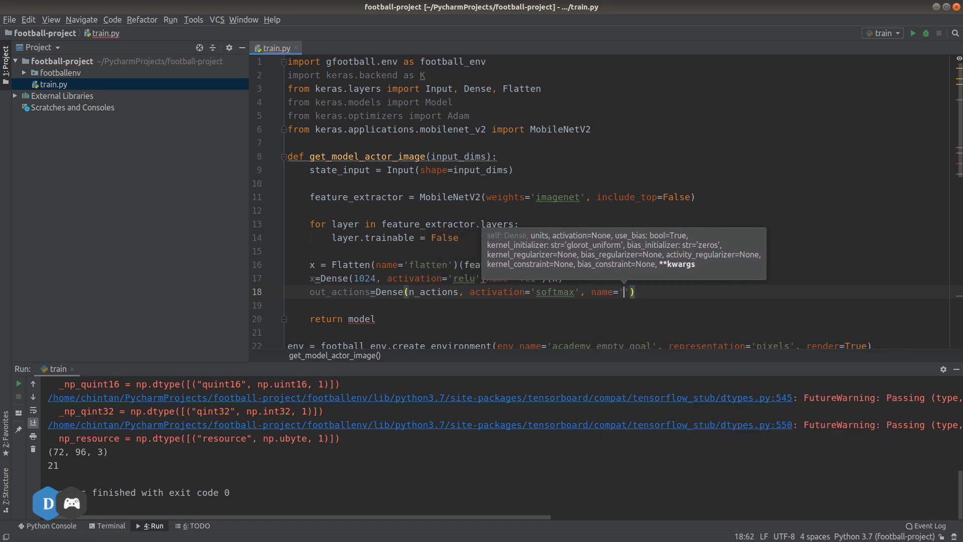
type("predic")
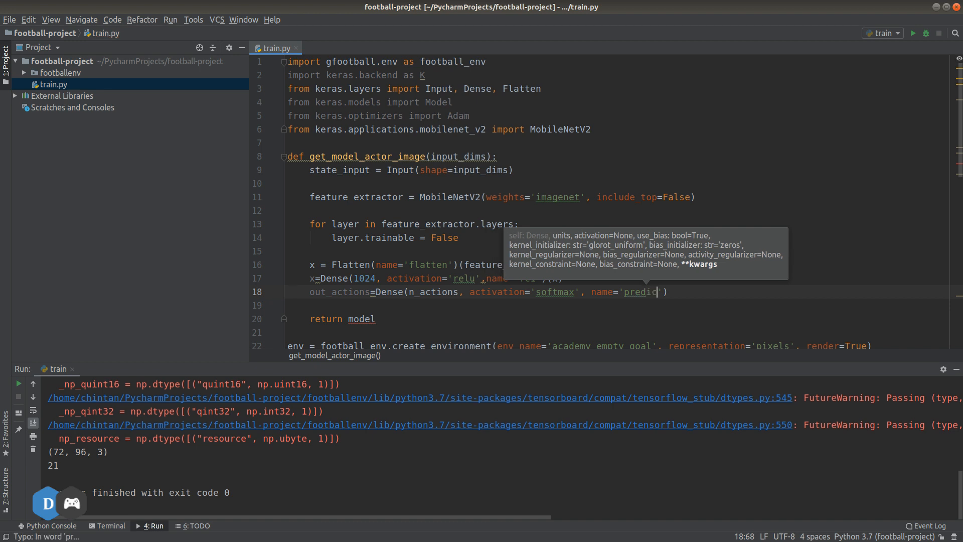
type("tions")
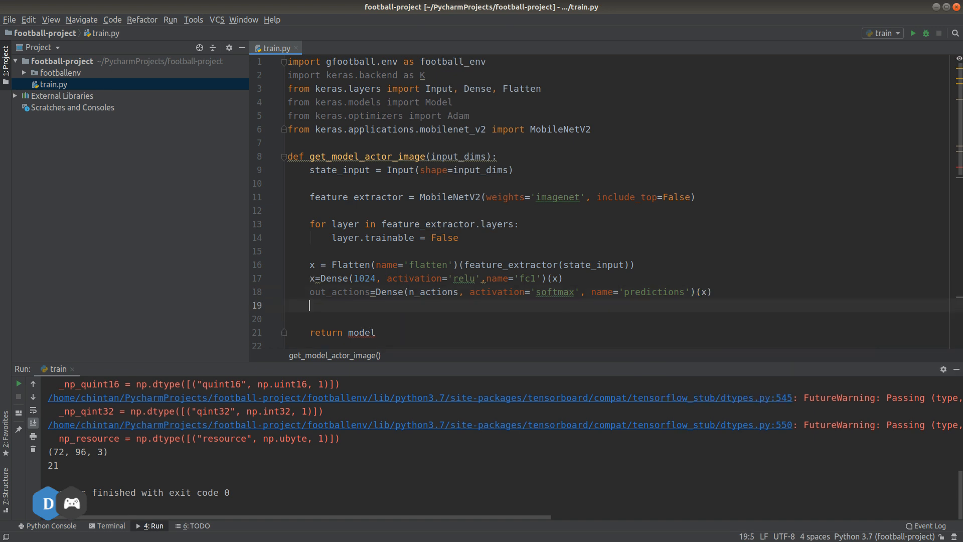
Write model = Model(input_shape=[state_input], outputs=[out_actions]) using autocomplete
type("model=")
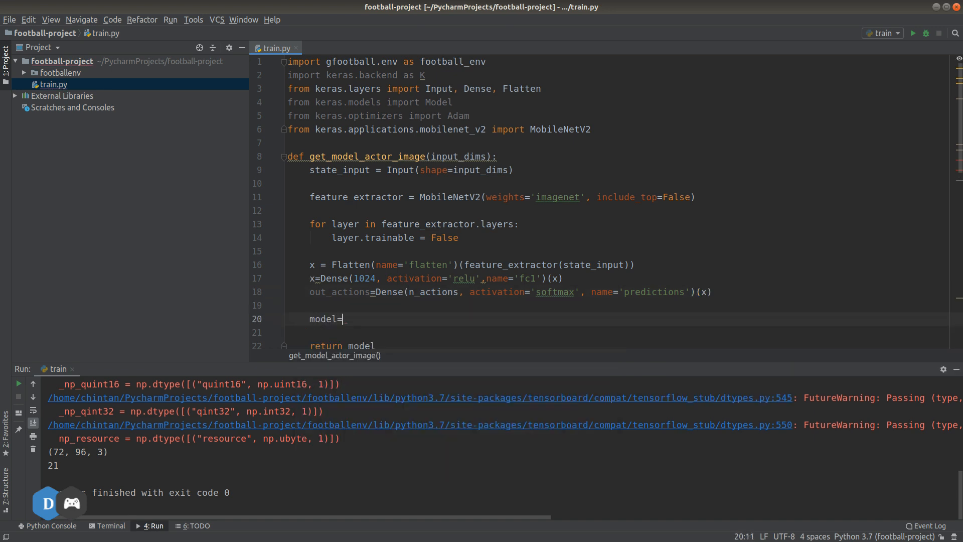
type("Model")
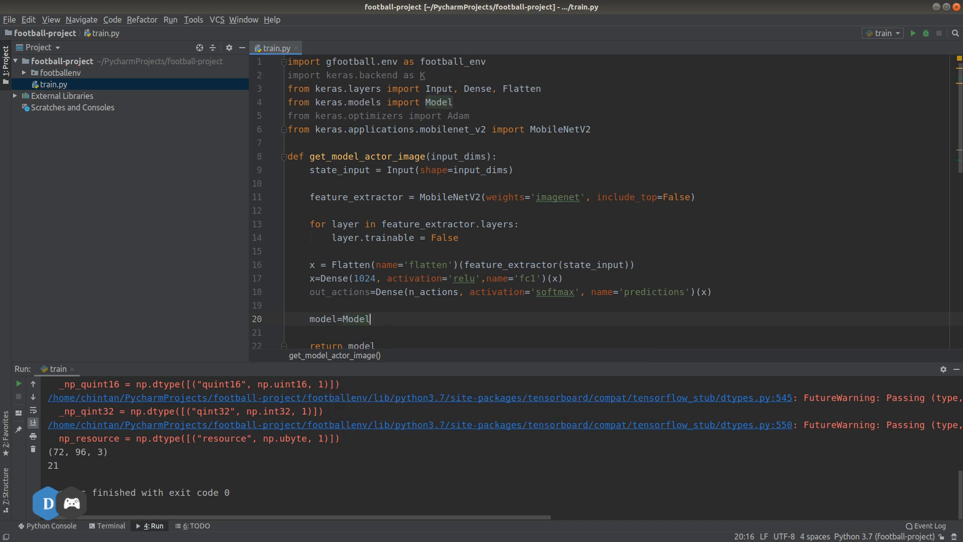
type("(in")
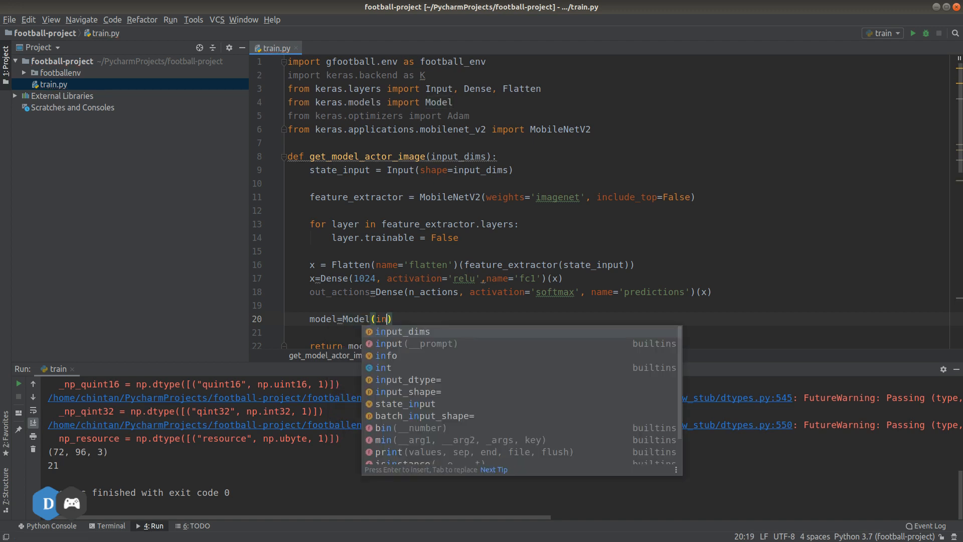
type("put_shape=")
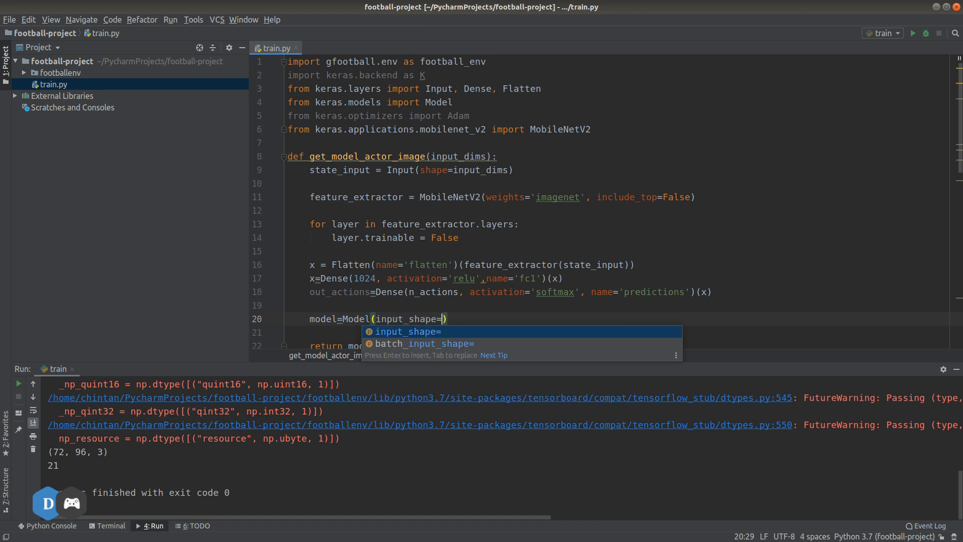
type("[state_input],")
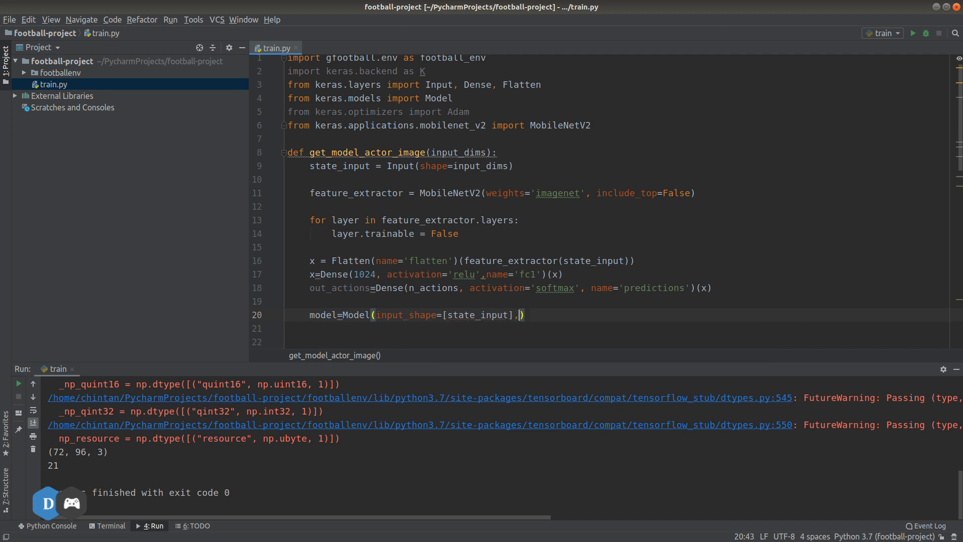
type("outputs=")
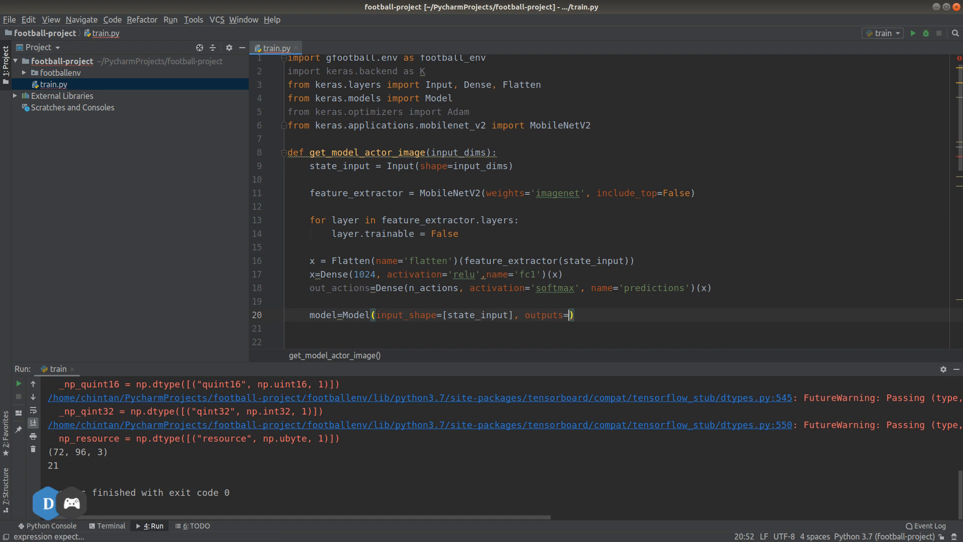
type("out_actions")
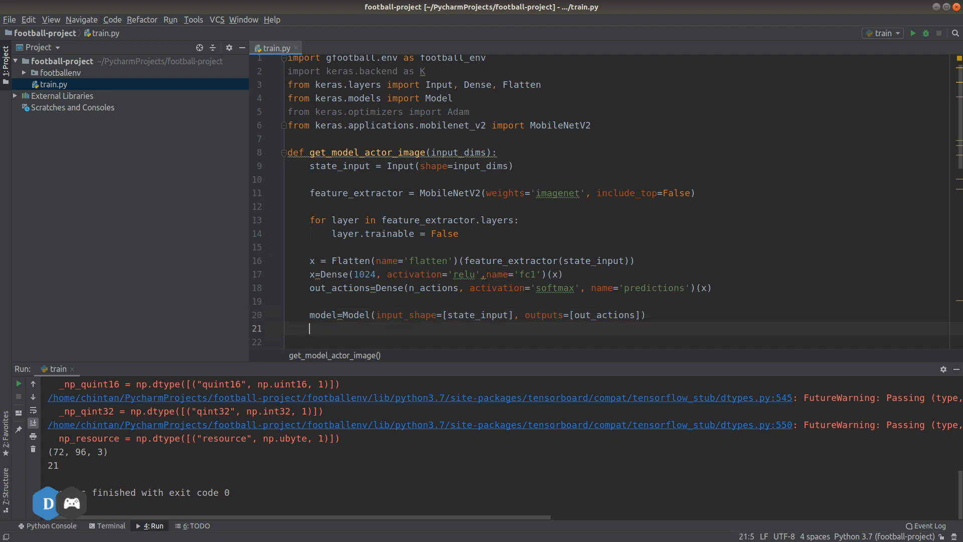
Write model.compile(optimizer=Adam(lr=1e-4), loss='mse'), completing loss from autocomplete
type("model")
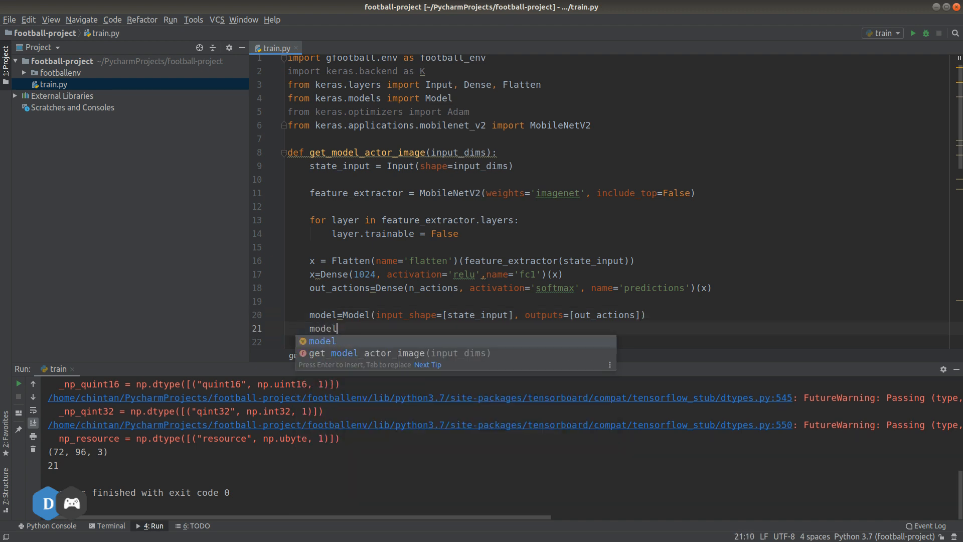
type(".compile(optimizer=Adam(lr")
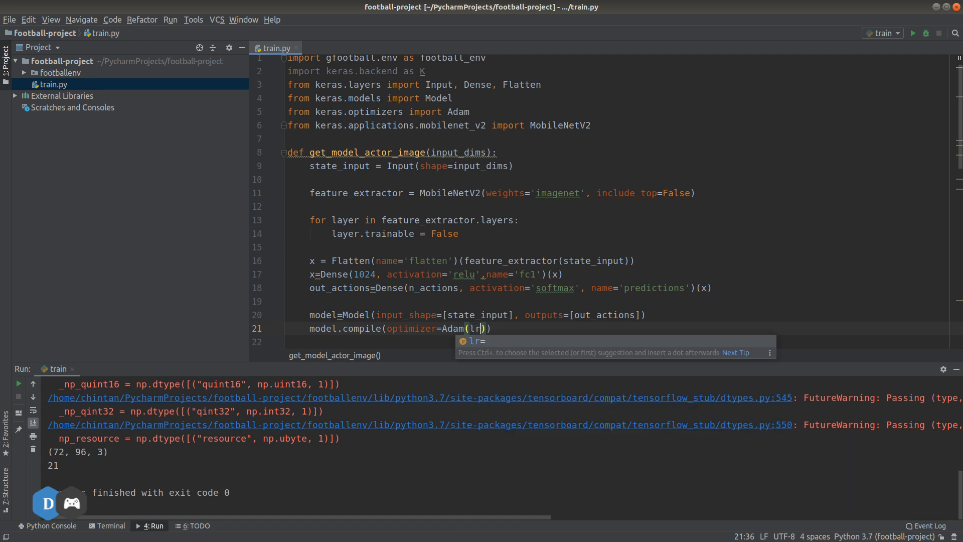
type("=1e")
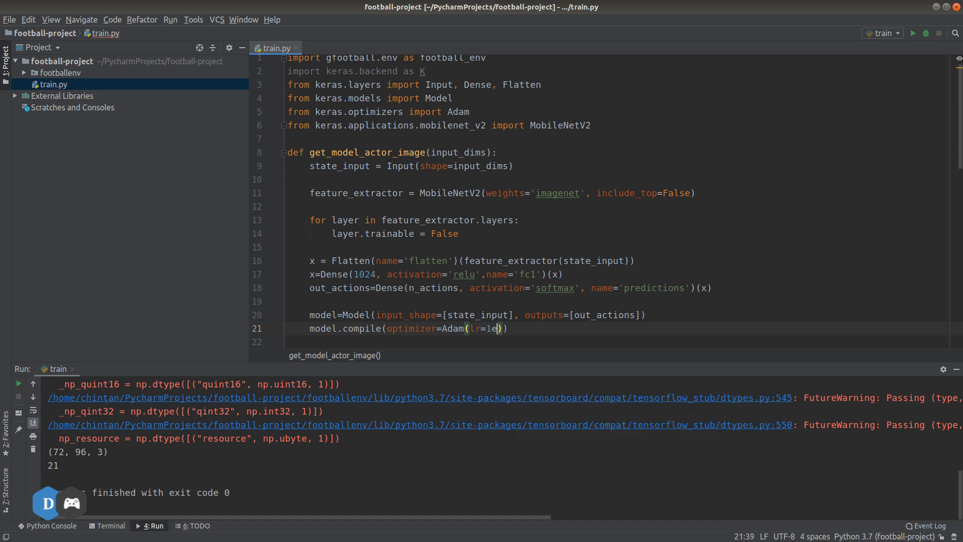
type("-4")
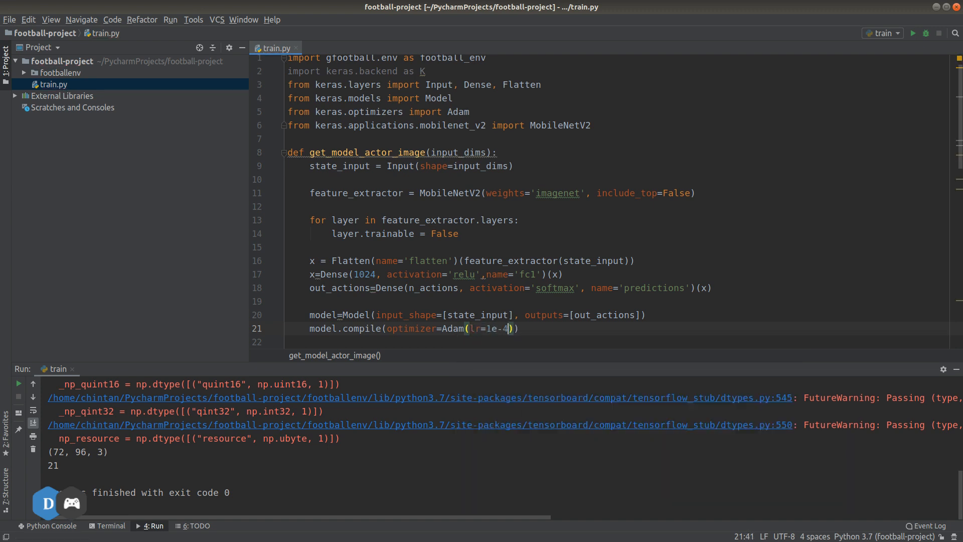
type(", lo")
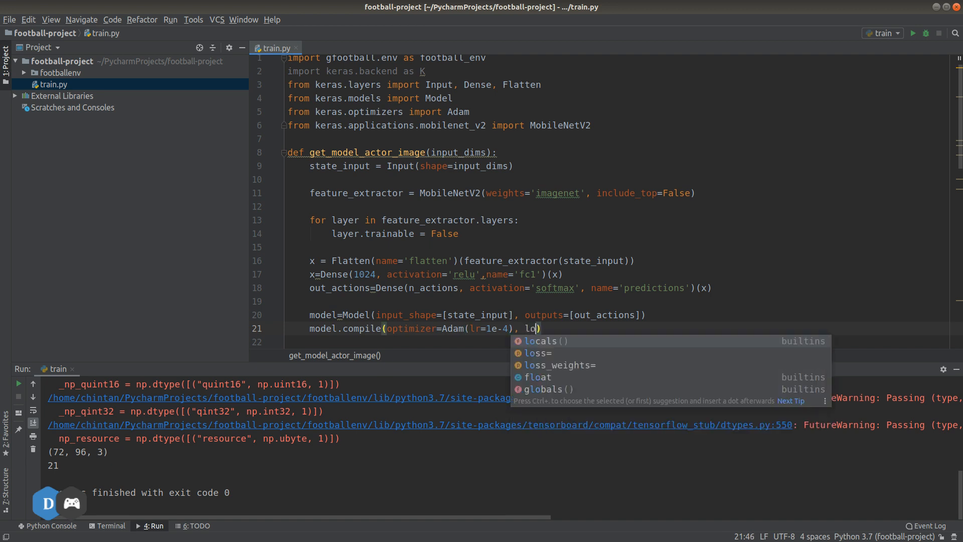
left_click(539, 353)
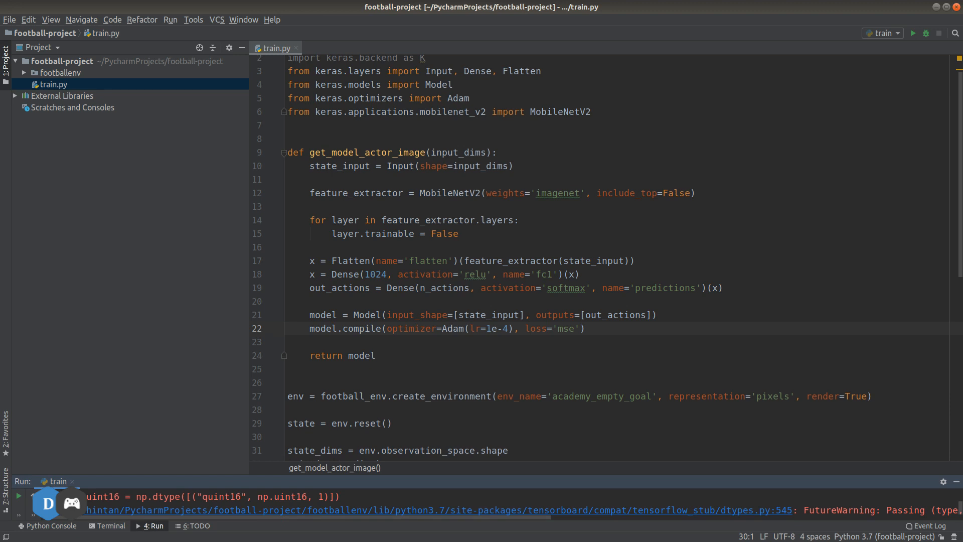
Move to the blank line after the function and scroll down
left_click(295, 369)
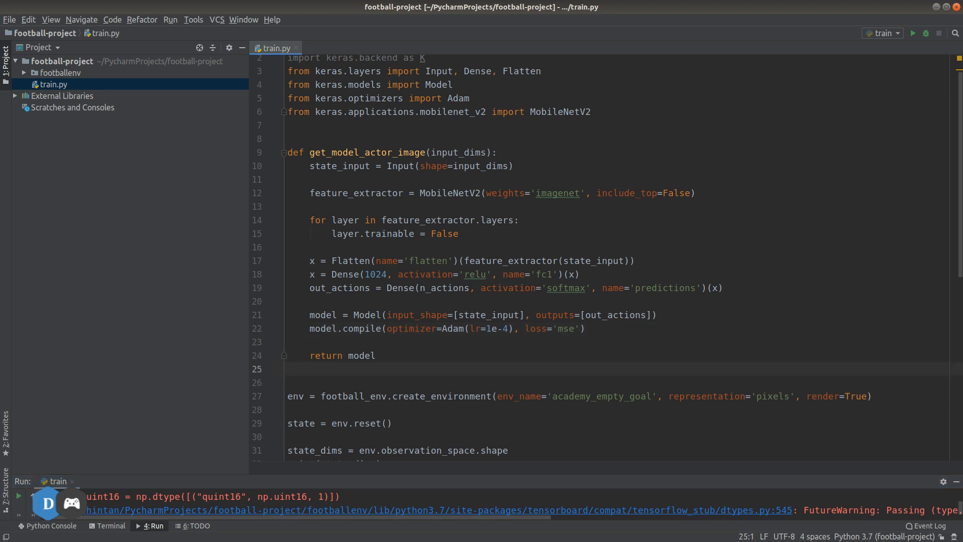
scroll("down", 3)
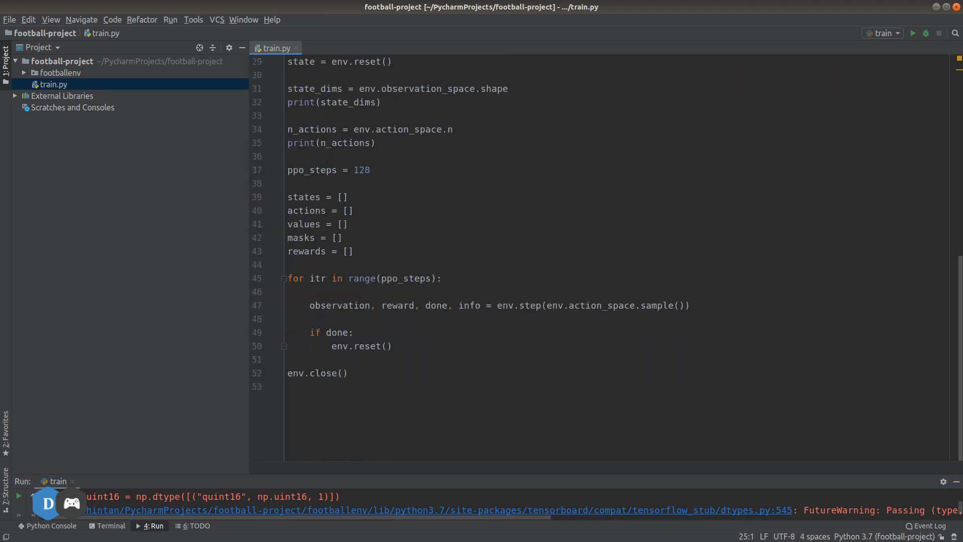